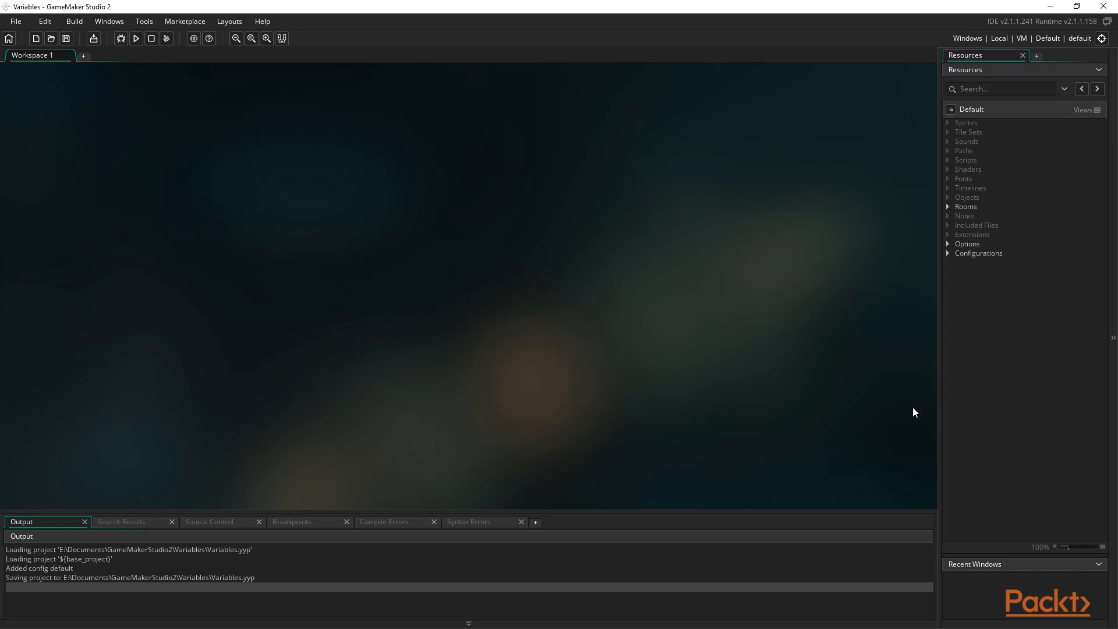
pyautogui.moveTo(920, 412)
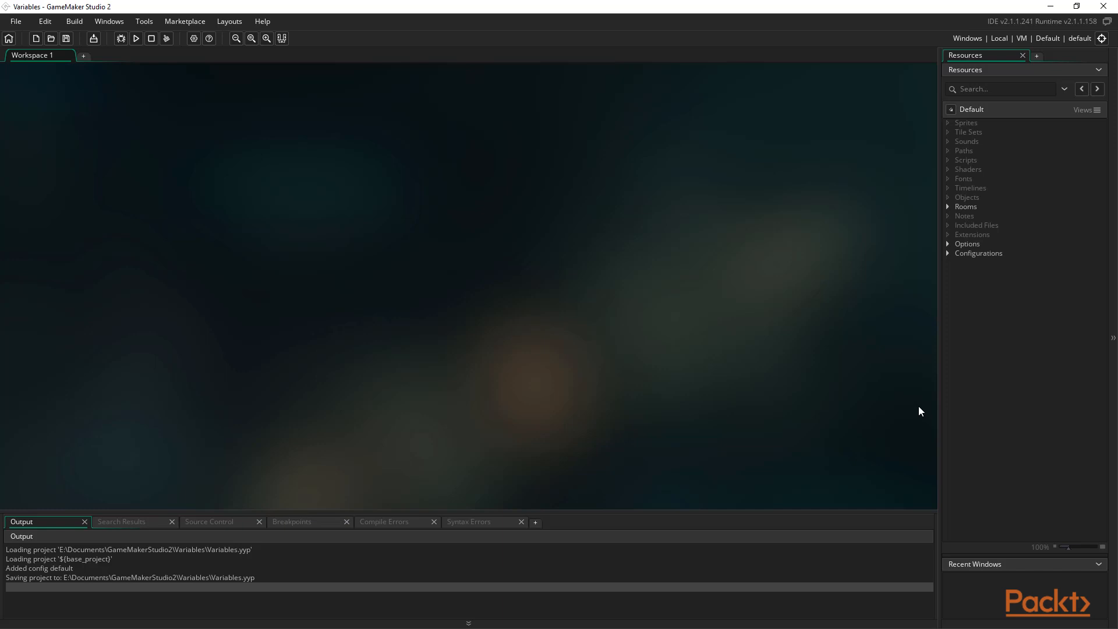
pyautogui.moveTo(920, 253)
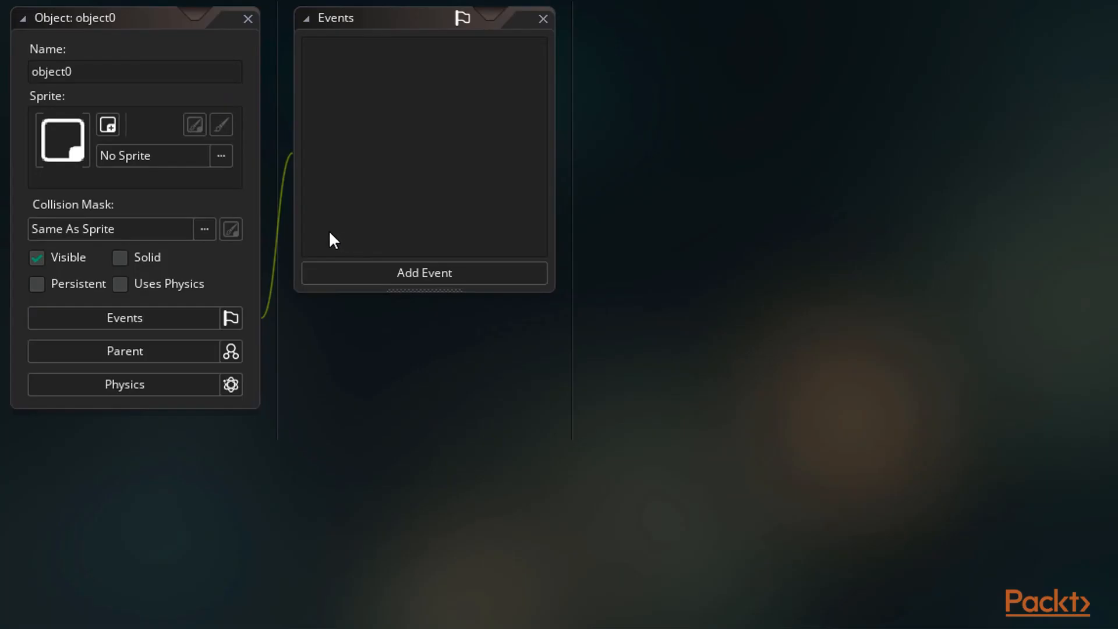
pyautogui.moveTo(295, 227)
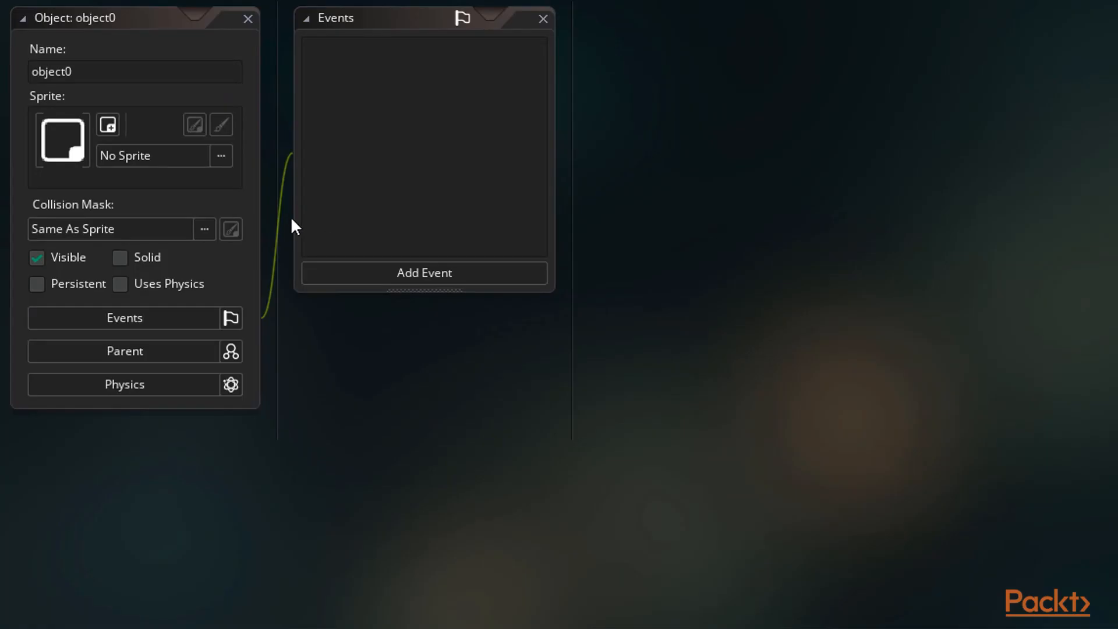
# Add a Draw > Draw event to object0 so its template code editor opens.
pyautogui.click(423, 273)
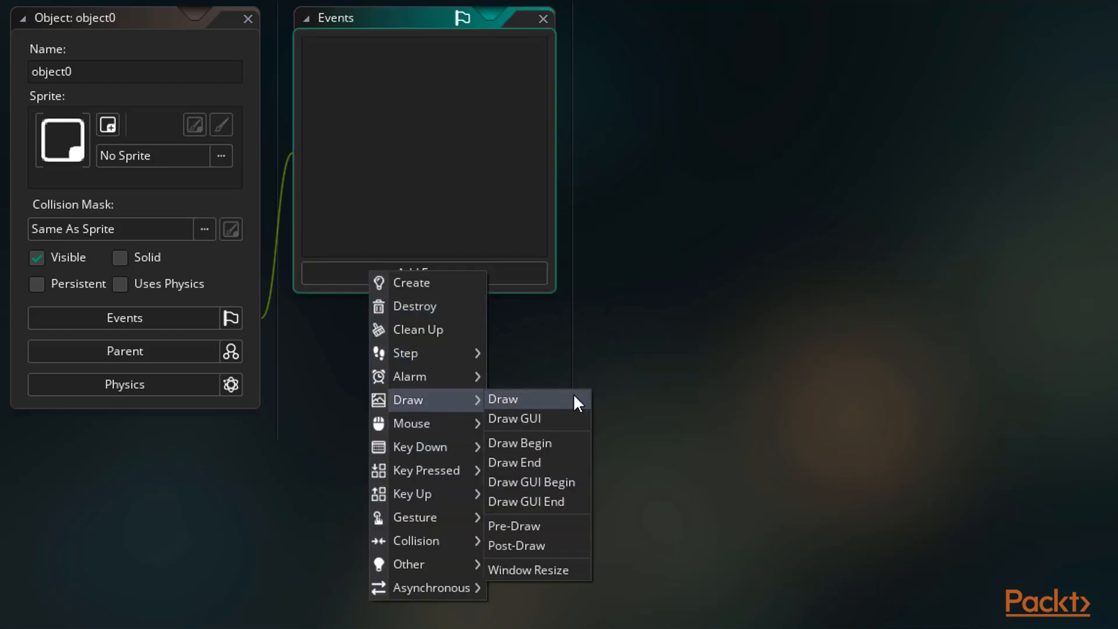
pyautogui.moveTo(578, 410)
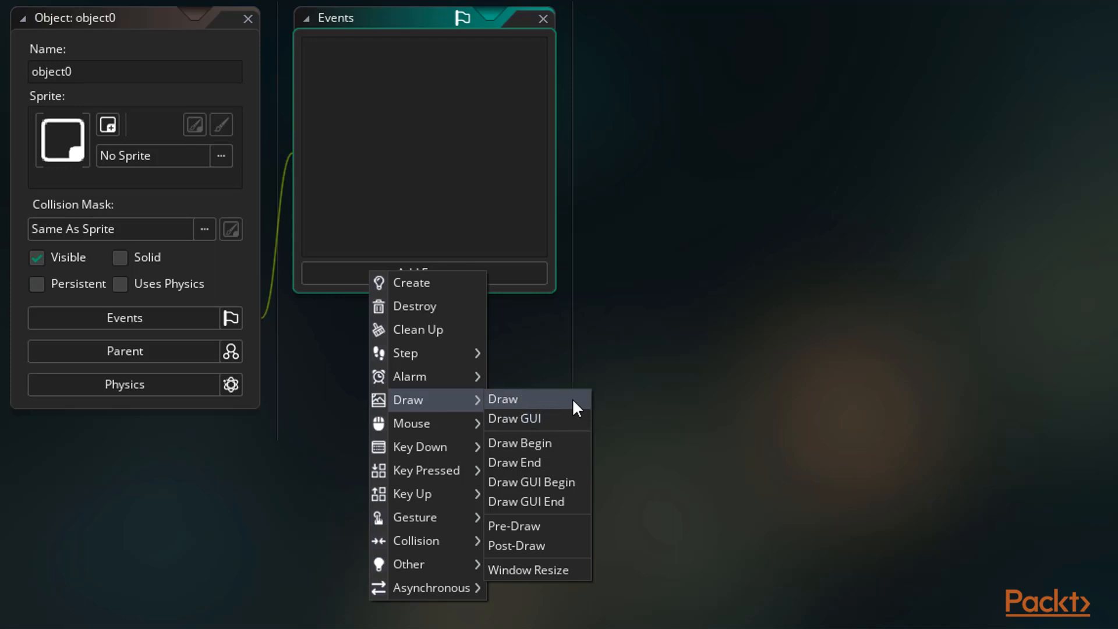
pyautogui.click(501, 398)
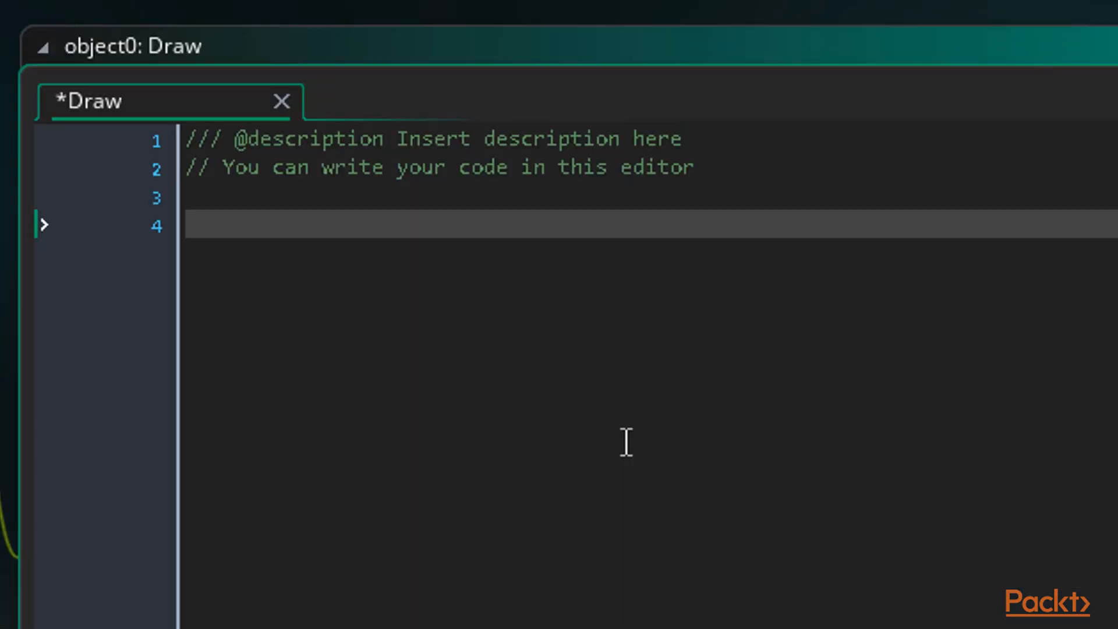
# Type 'draw_tex' on empty line 4 of object0's Draw event code.
pyautogui.click(189, 225)
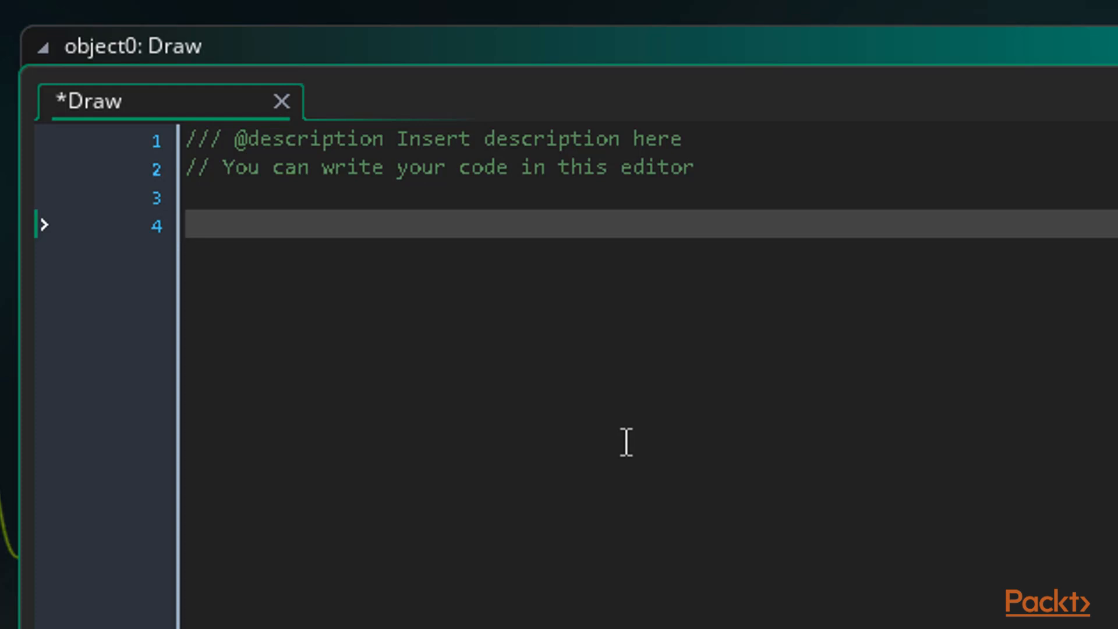
pyautogui.write('draw_tex')
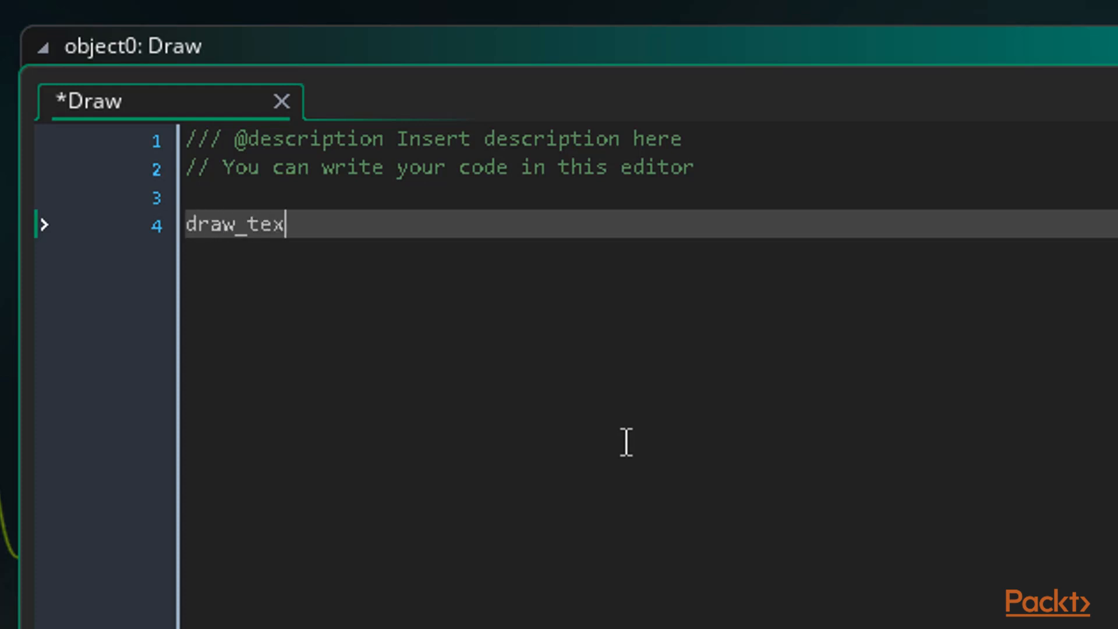
# Complete line 4 as draw_text(x, y, "Hello World");.
pyautogui.write('t();')
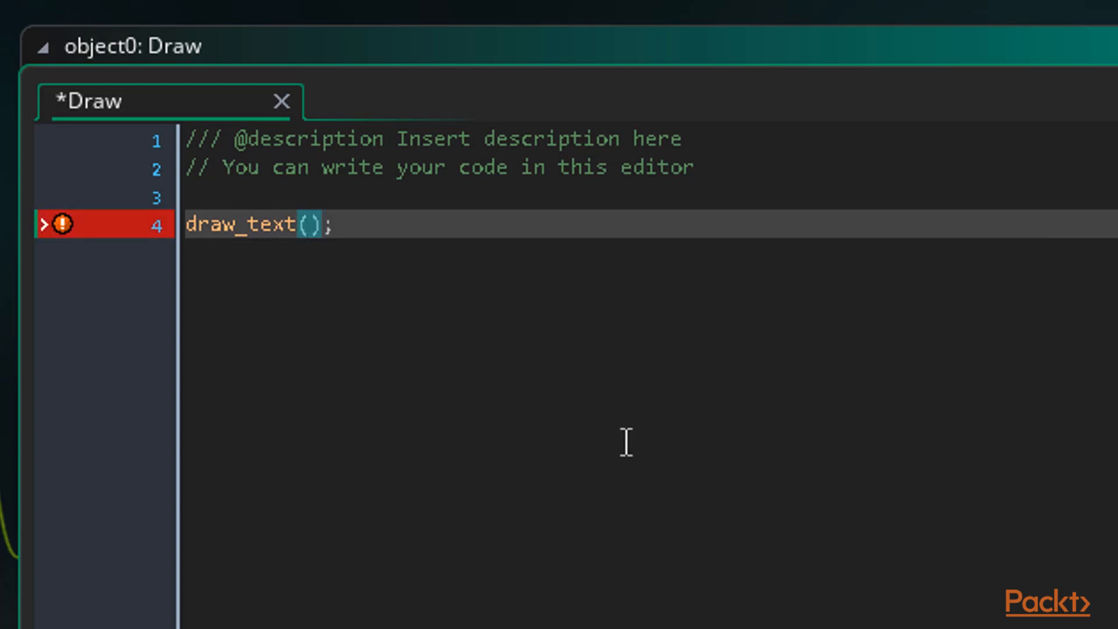
pyautogui.click(310, 224)
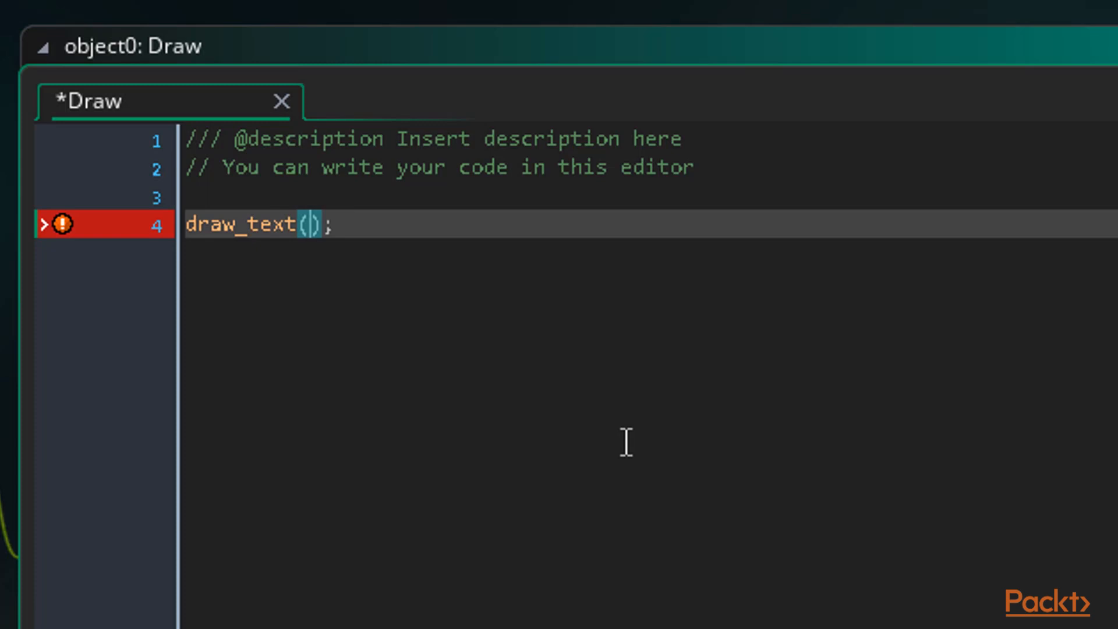
pyautogui.write('x,')
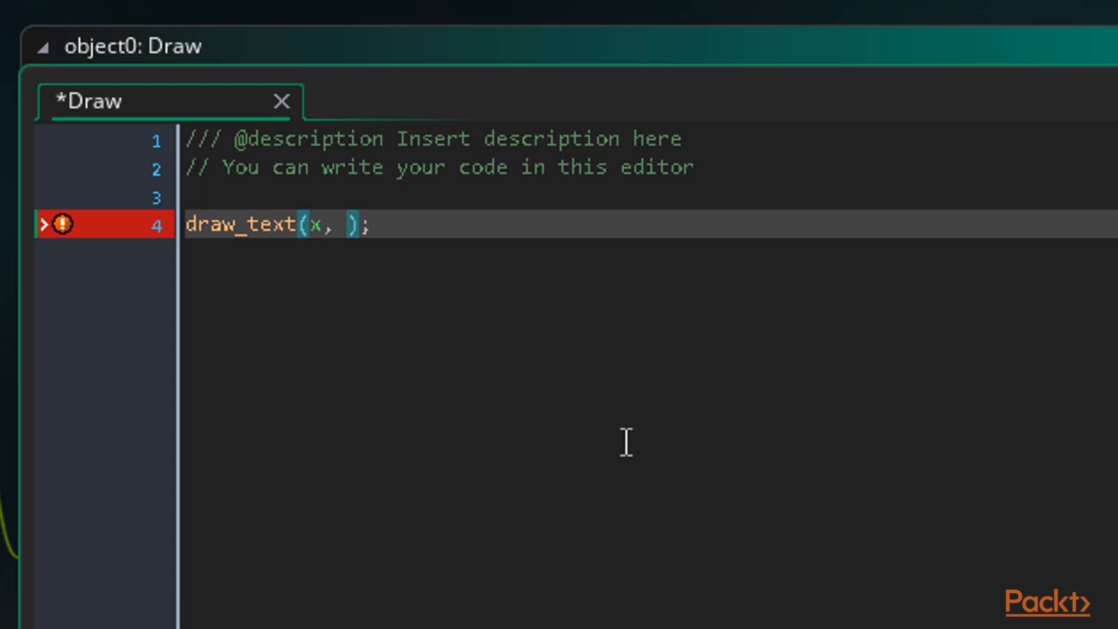
pyautogui.write('y')
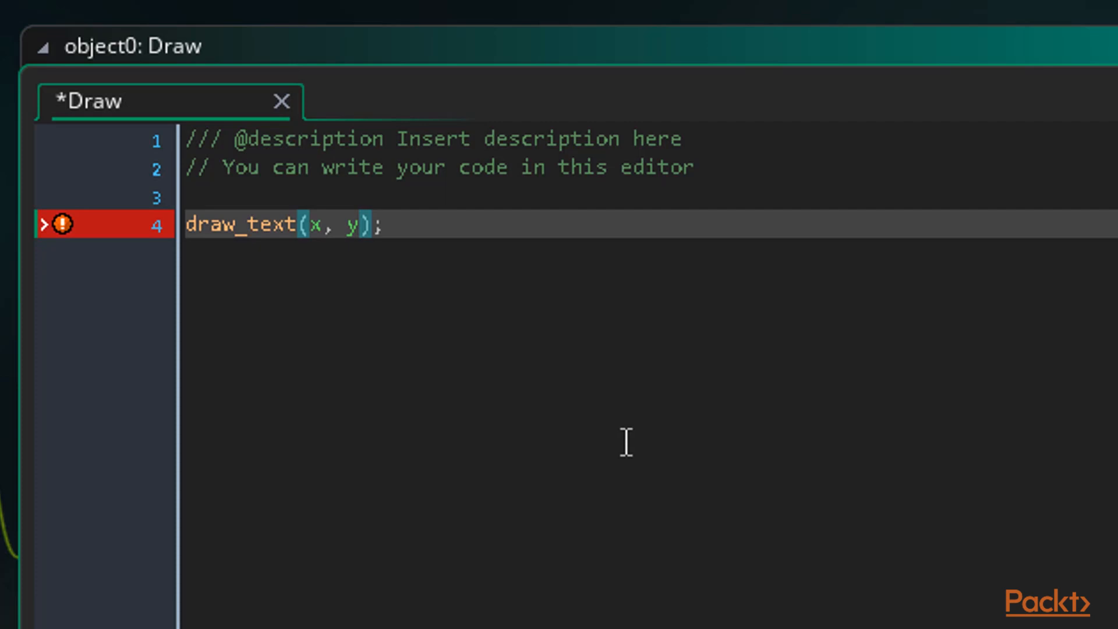
pyautogui.write('", "')
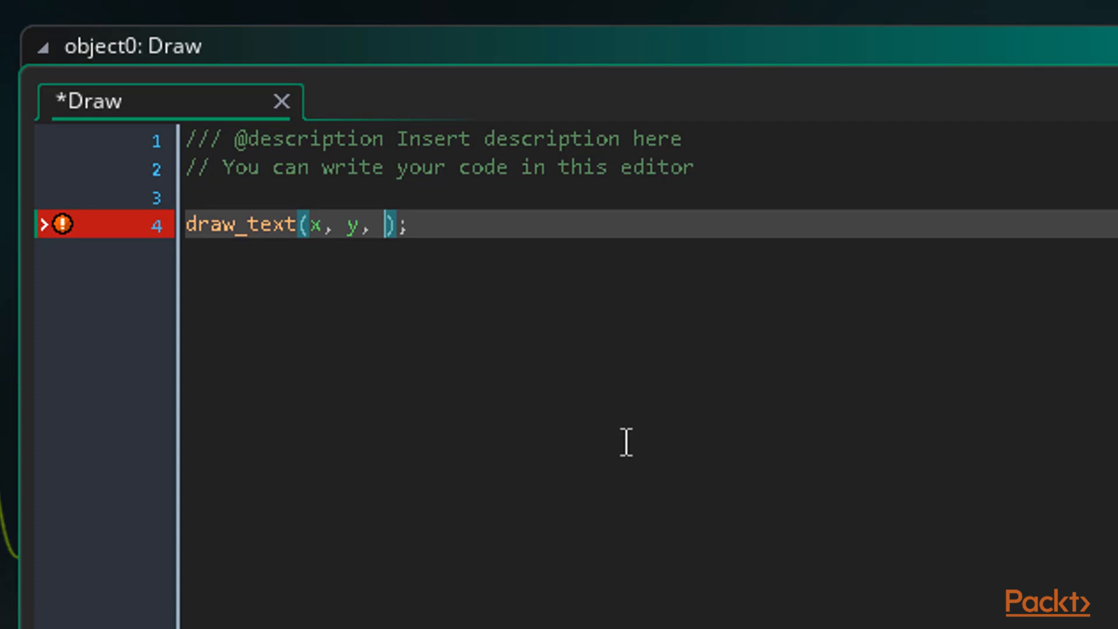
pyautogui.write('""')
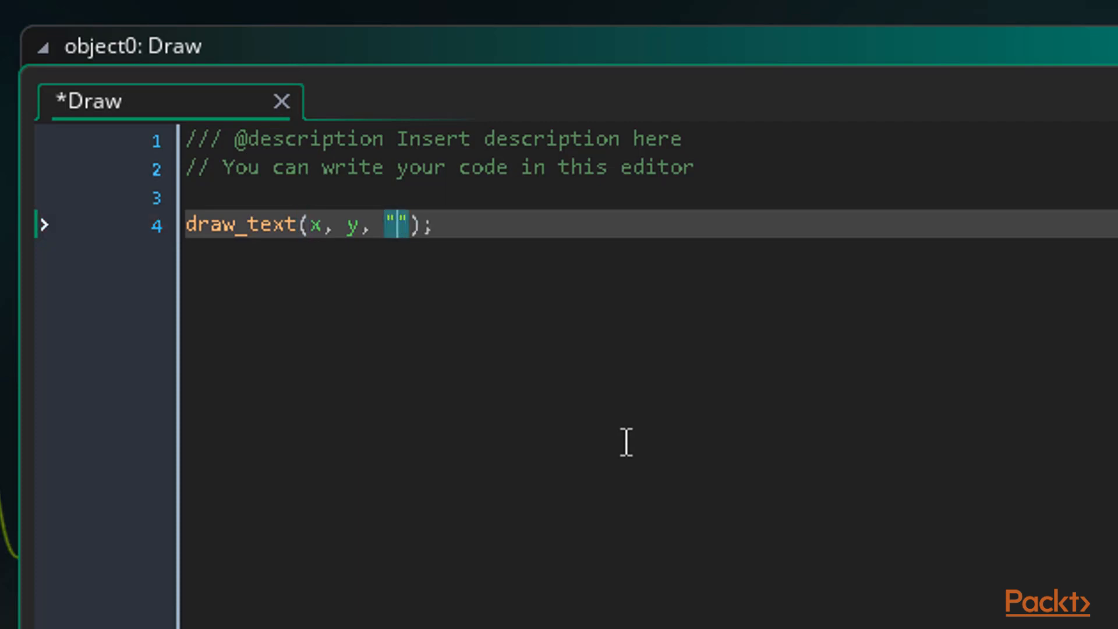
pyautogui.write('Hel')
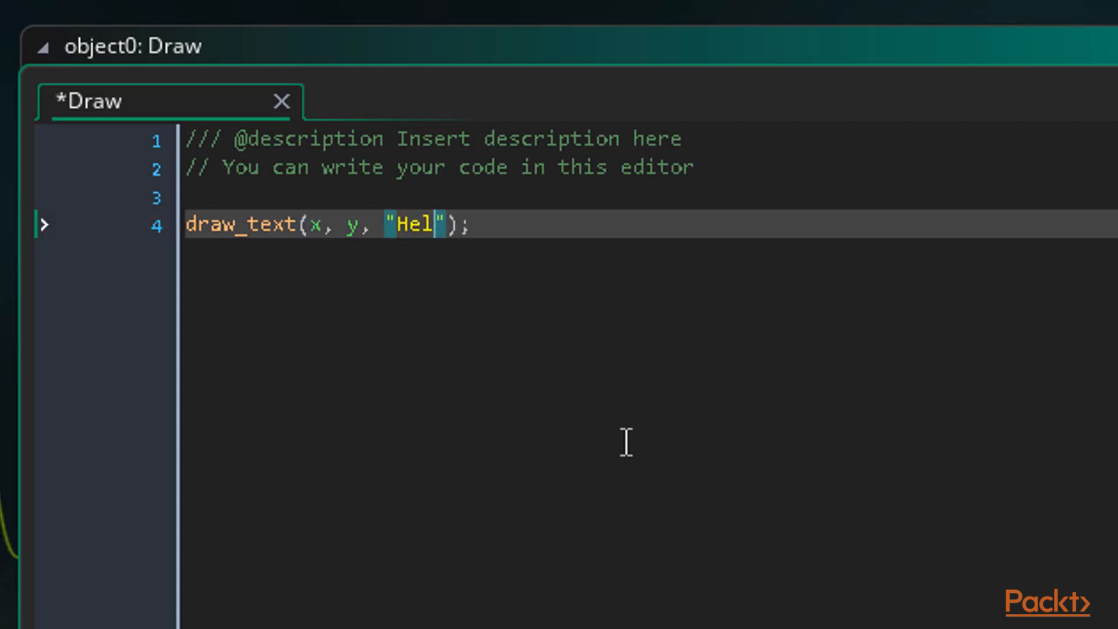
pyautogui.write('lo World')
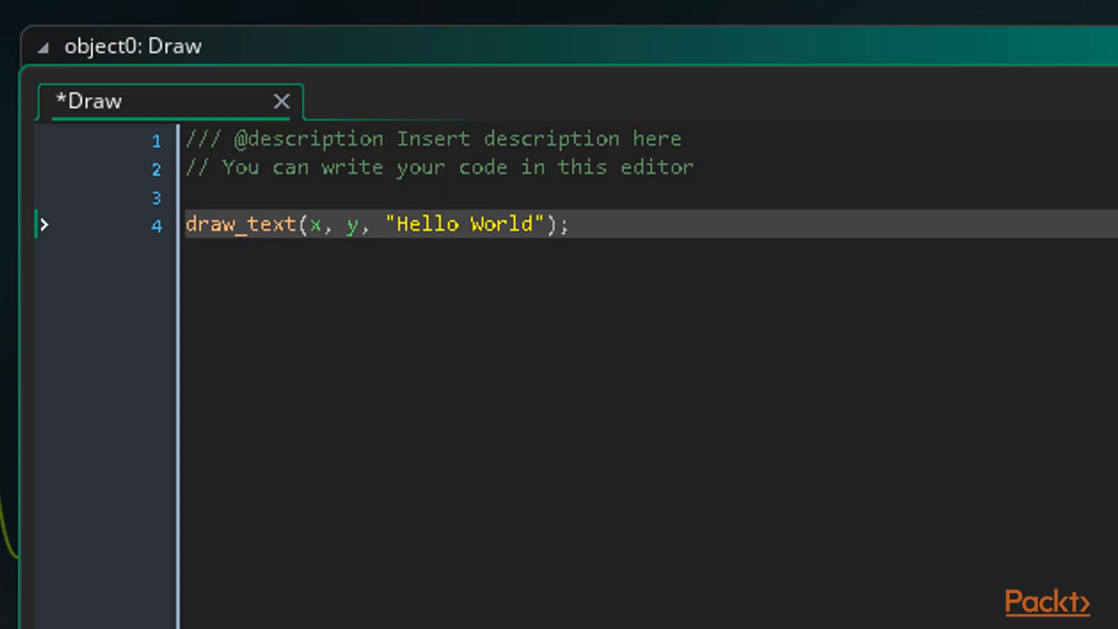
pyautogui.moveTo(597, 552)
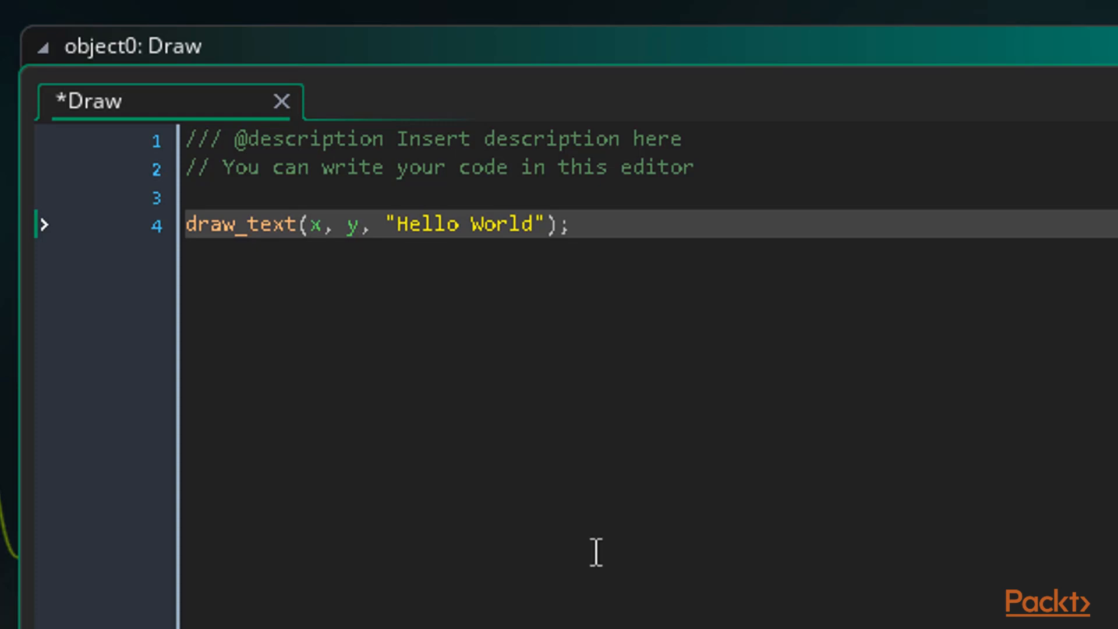
pyautogui.moveTo(821, 385)
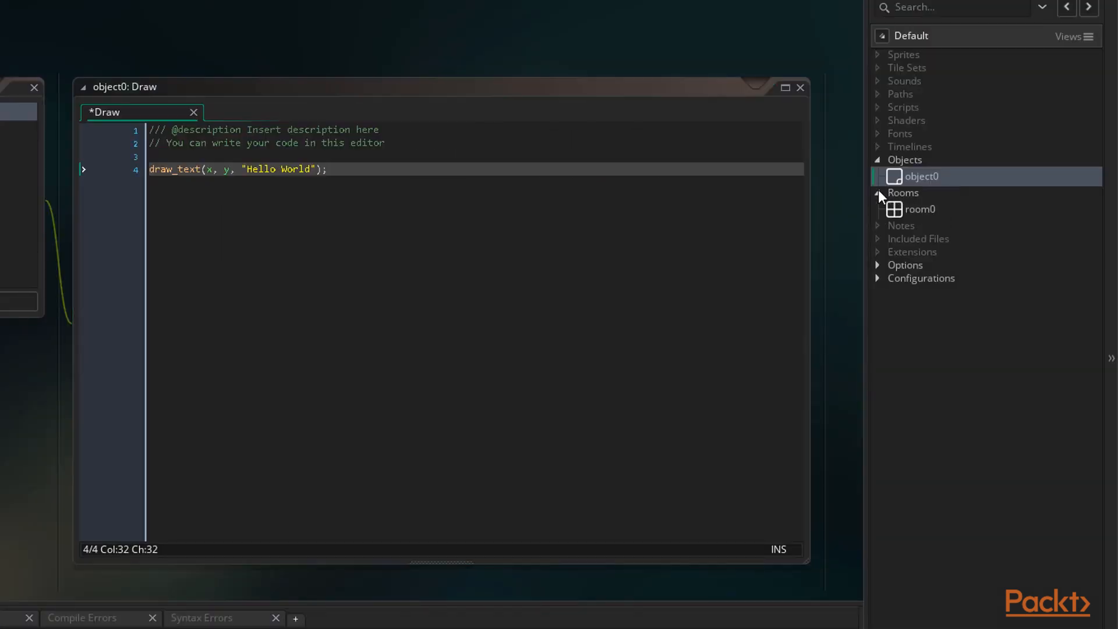
# Open room0, run the game to check Hello World appears, then close it.
pyautogui.doubleClick(919, 209)
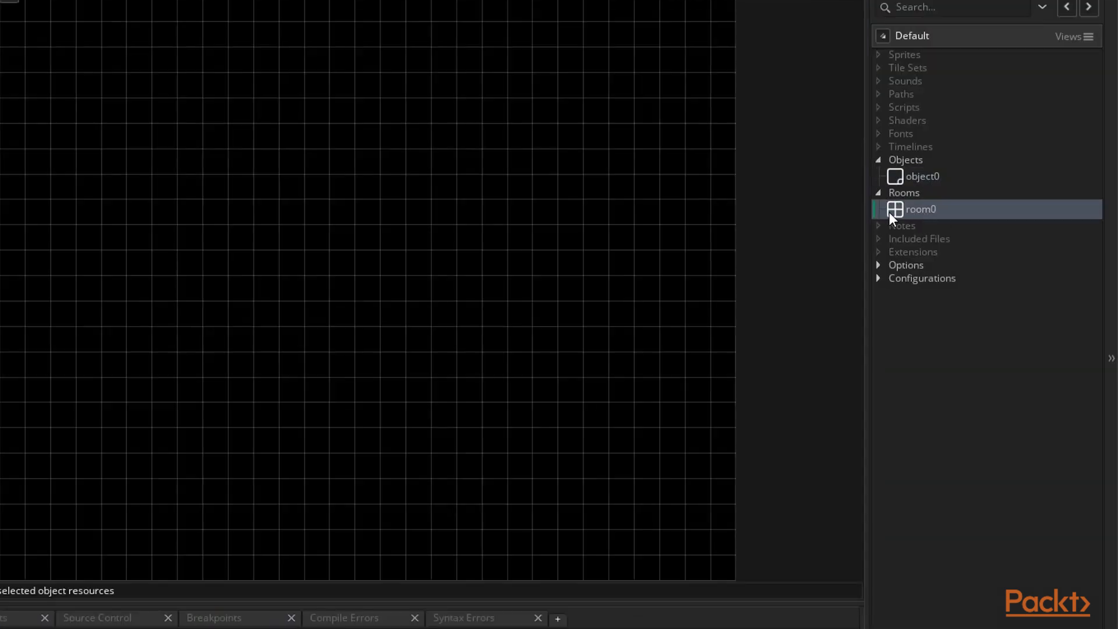
pyautogui.doubleClick(920, 210)
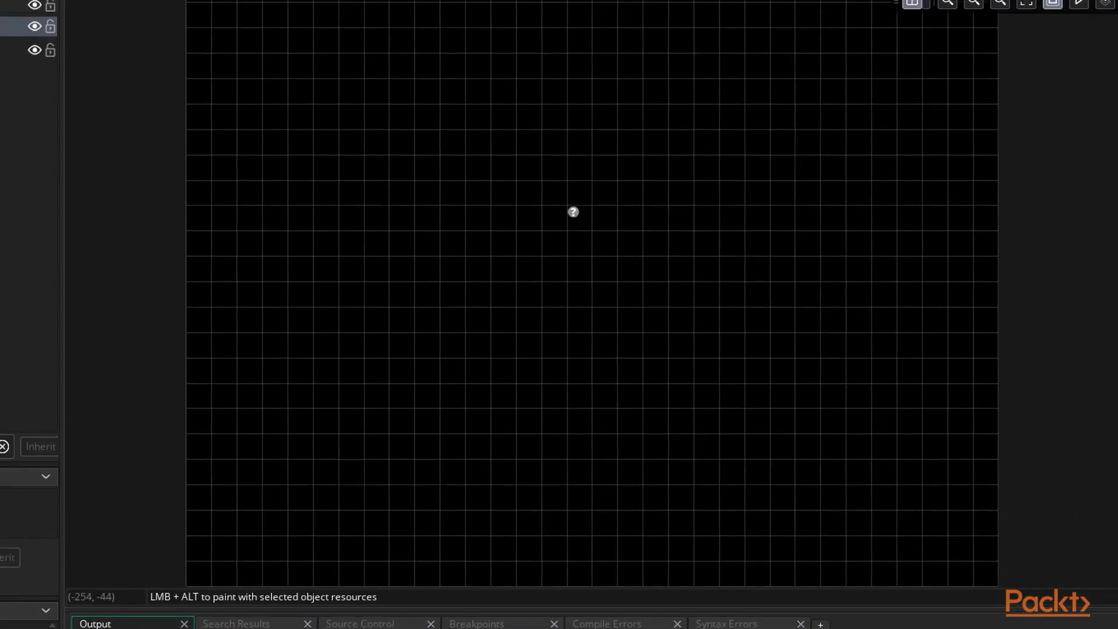
pyautogui.click(1078, 4)
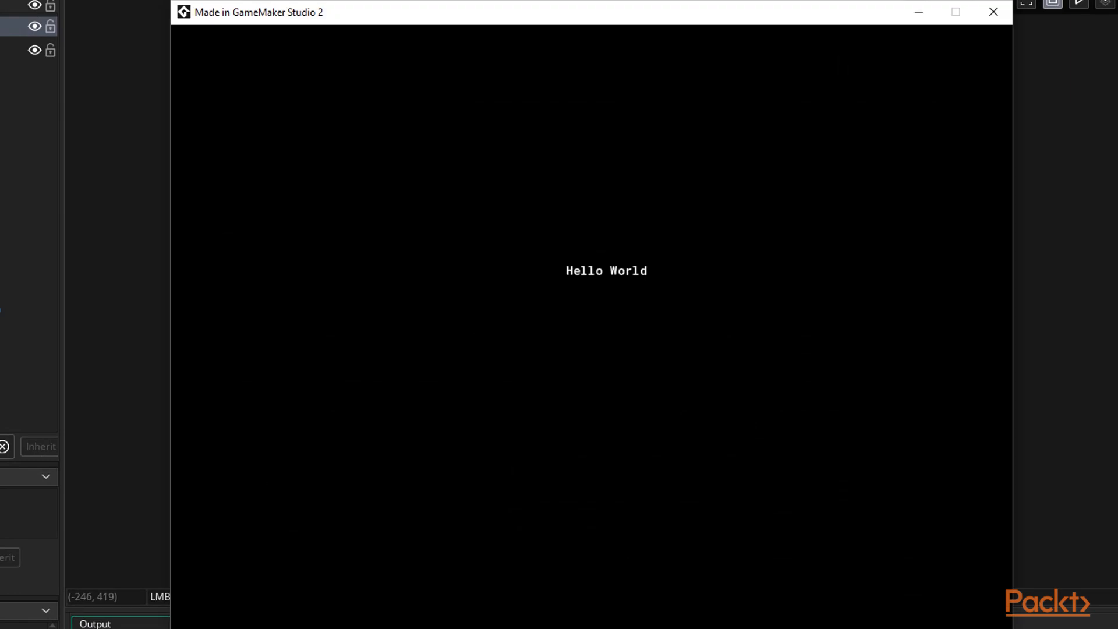
pyautogui.click(992, 12)
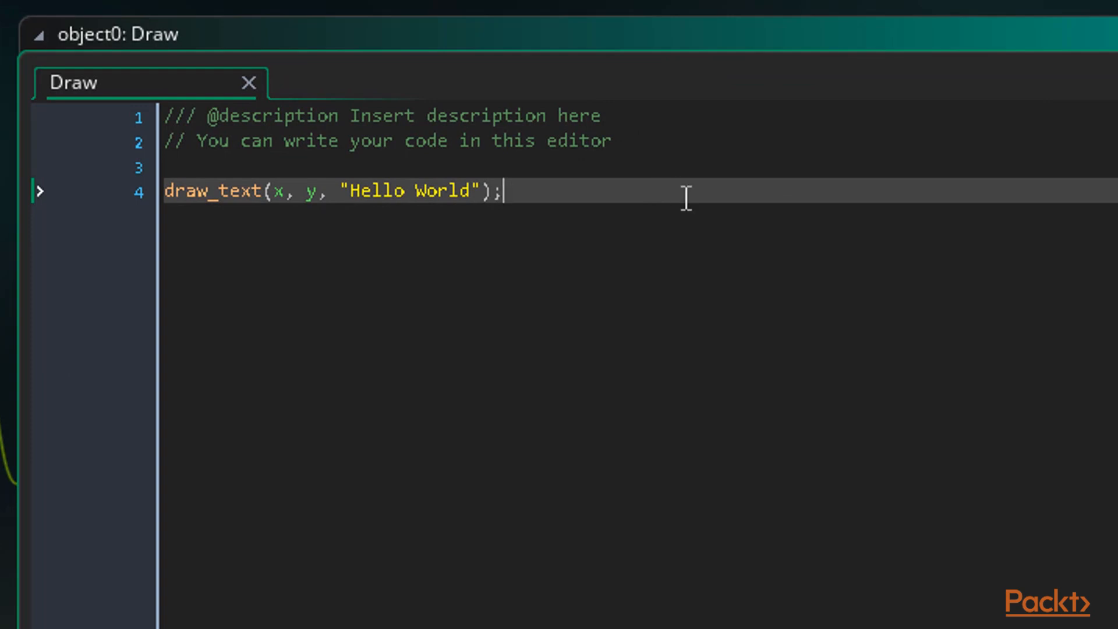
pyautogui.moveTo(689, 182)
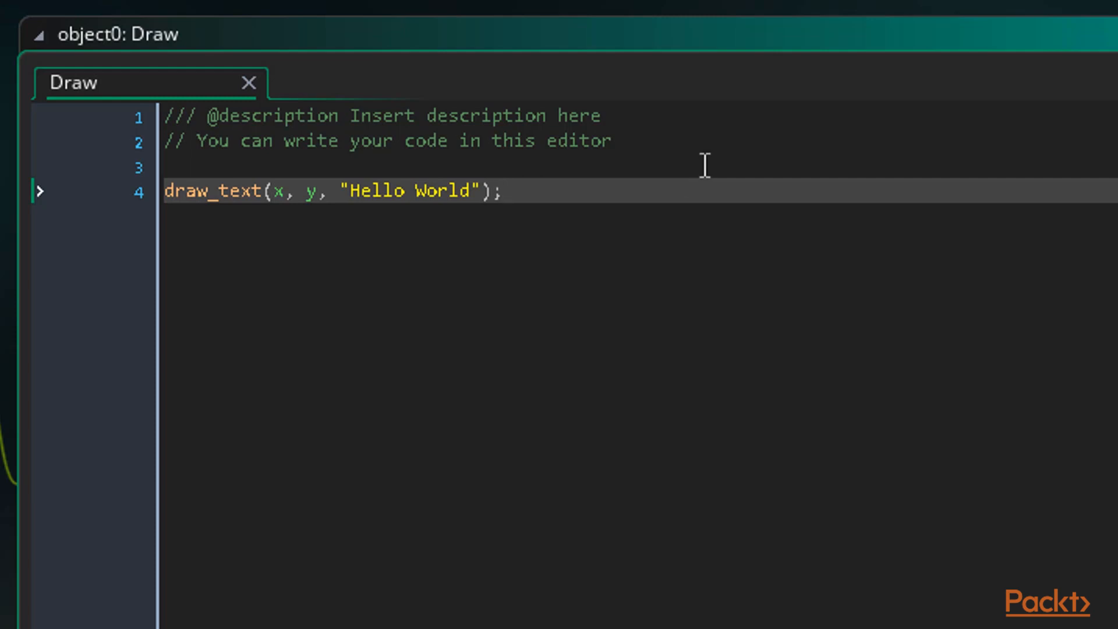
# Type 'draw_set' on a new line above draw_text to list matching functions.
pyautogui.write('draw')
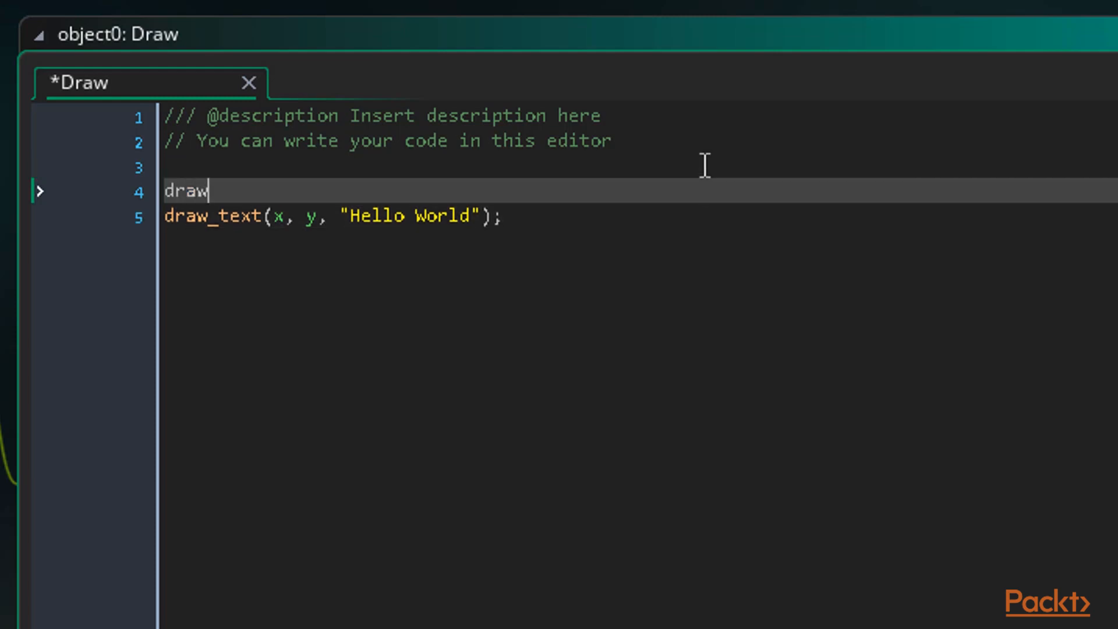
pyautogui.write('_set')
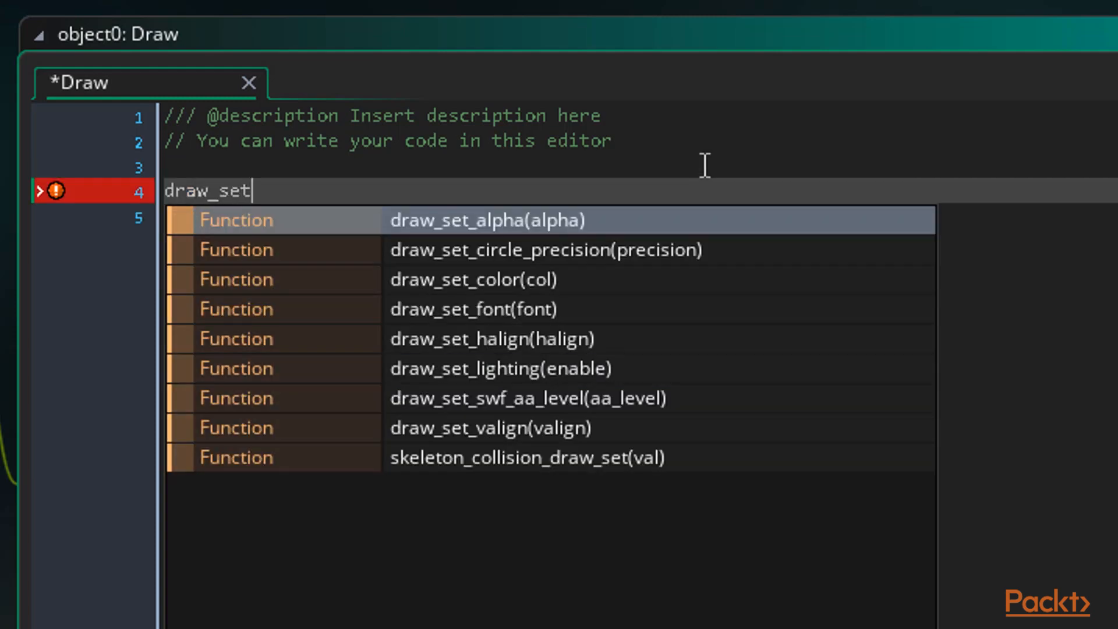
pyautogui.moveTo(781, 471)
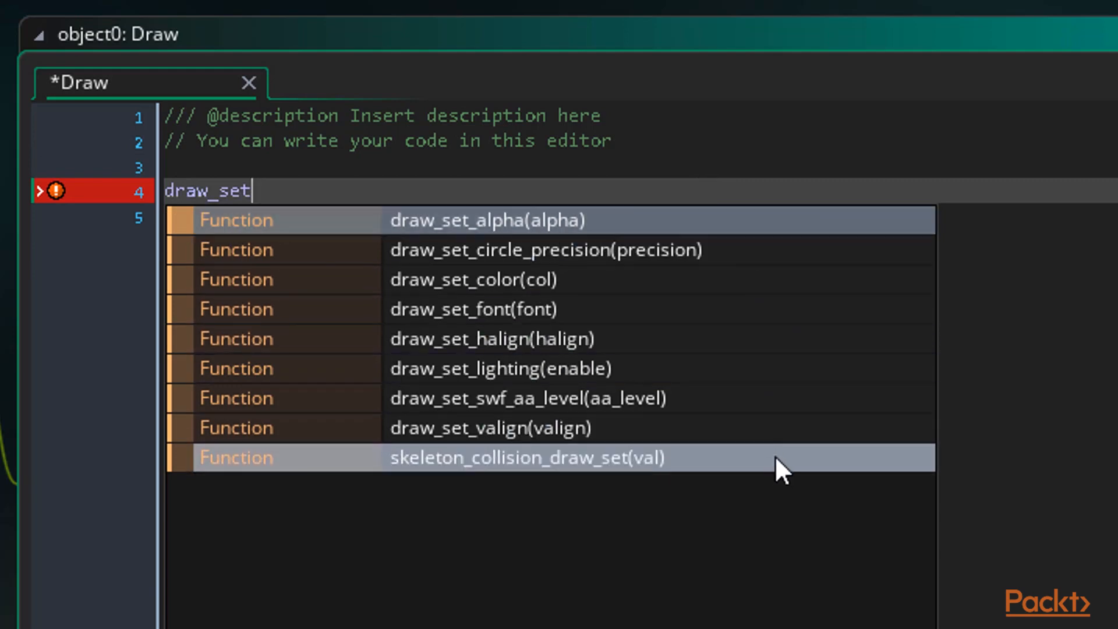
pyautogui.moveTo(863, 225)
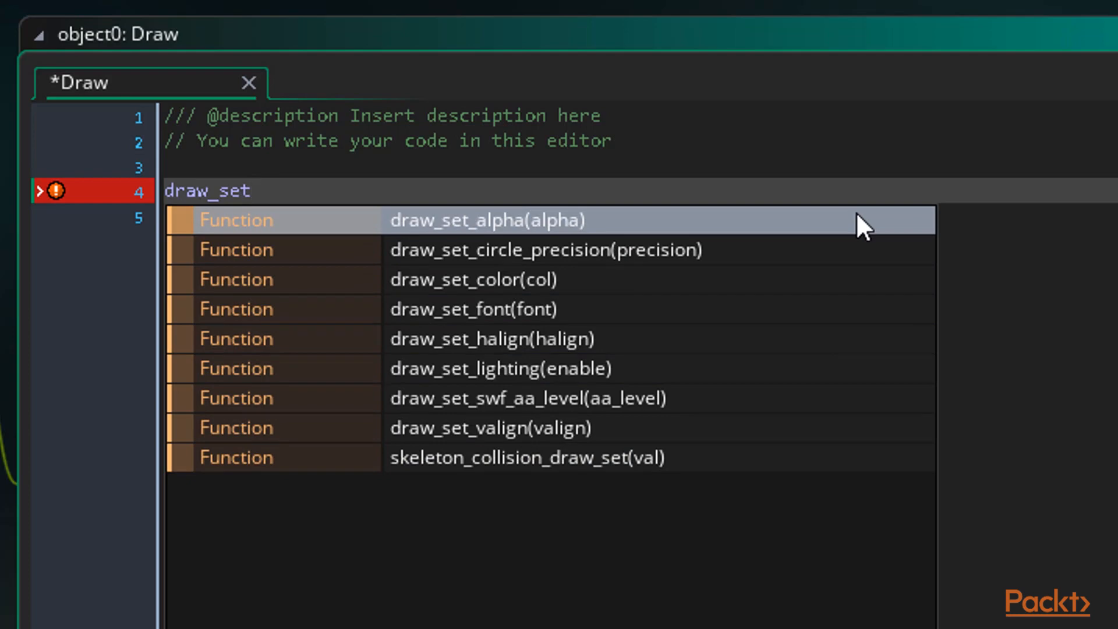
pyautogui.click(249, 191)
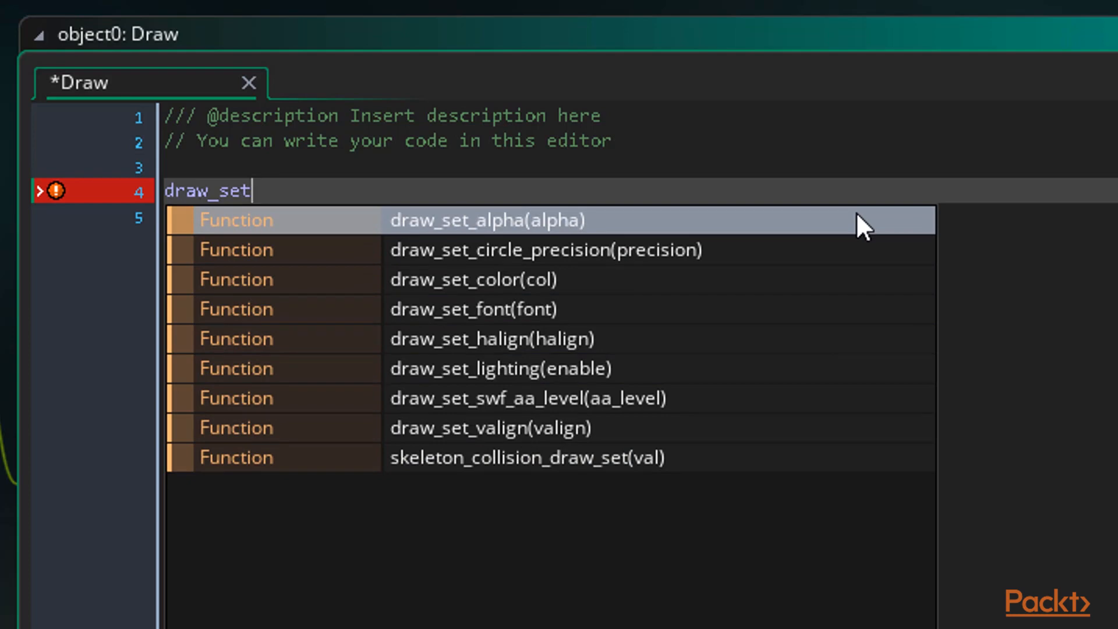
pyautogui.moveTo(841, 280)
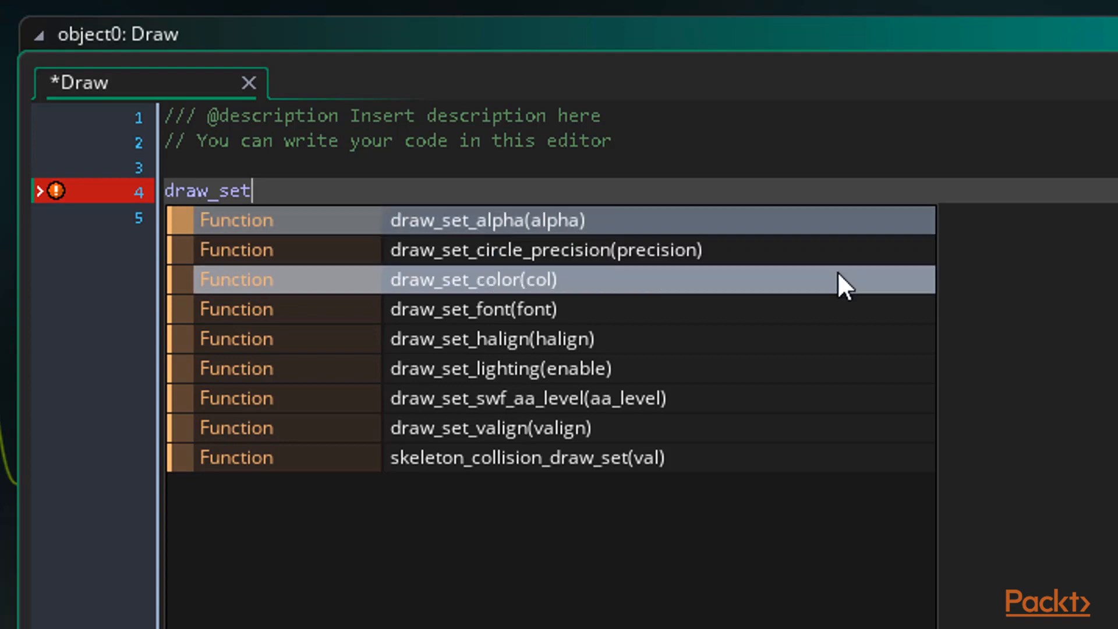
pyautogui.moveTo(835, 298)
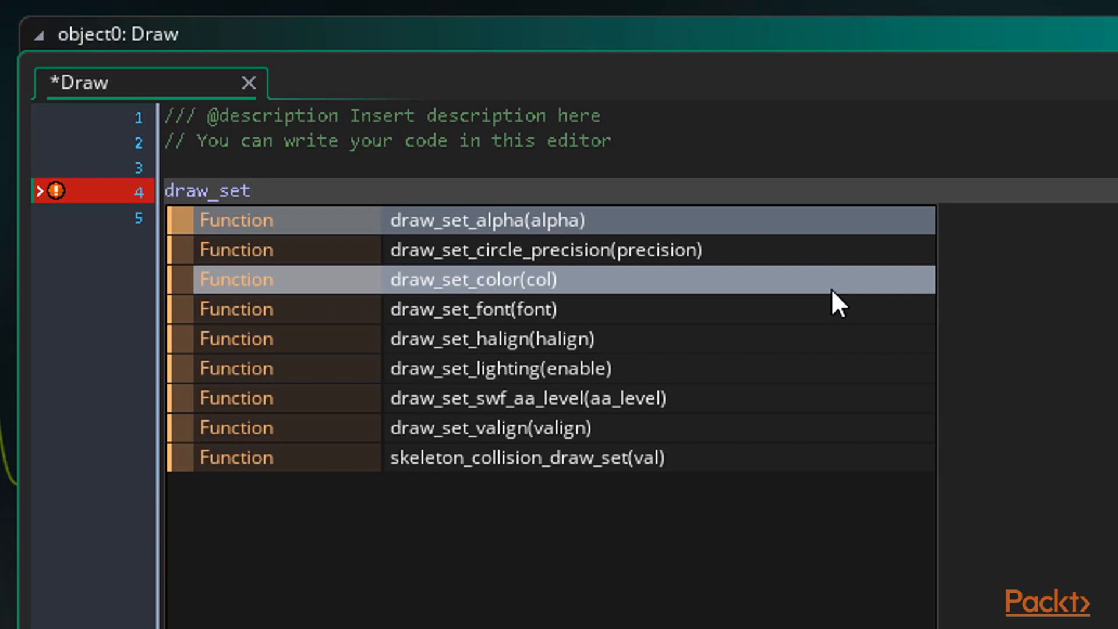
# Write draw_set_color(c_red); on line 4, above the draw_text call.
pyautogui.click(472, 279)
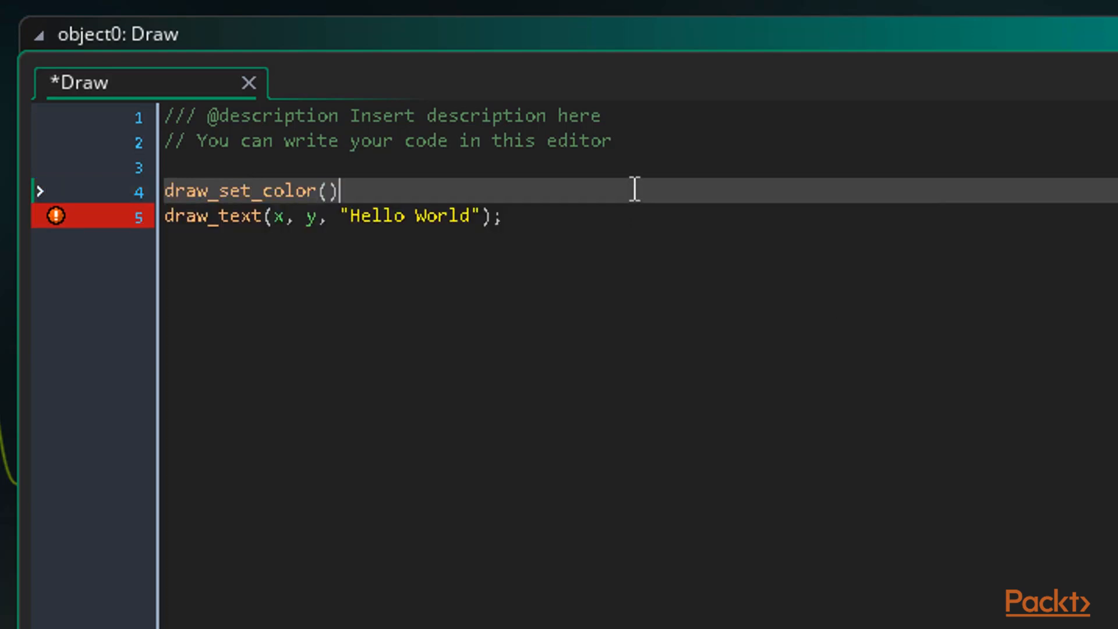
pyautogui.write(';')
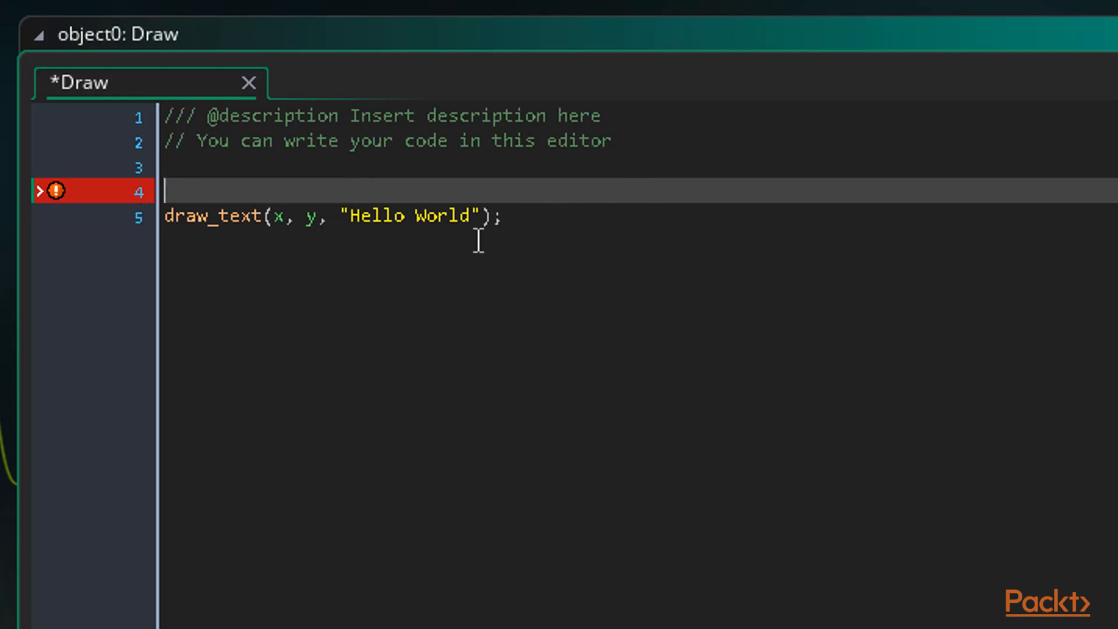
pyautogui.write('draw')
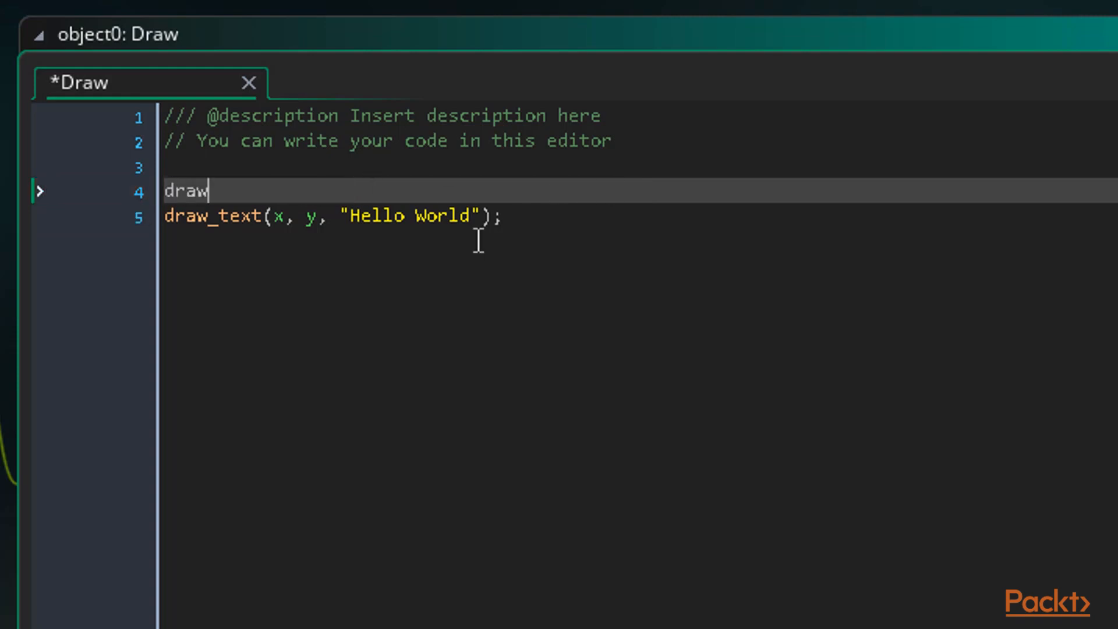
pyautogui.write('_set_color(')
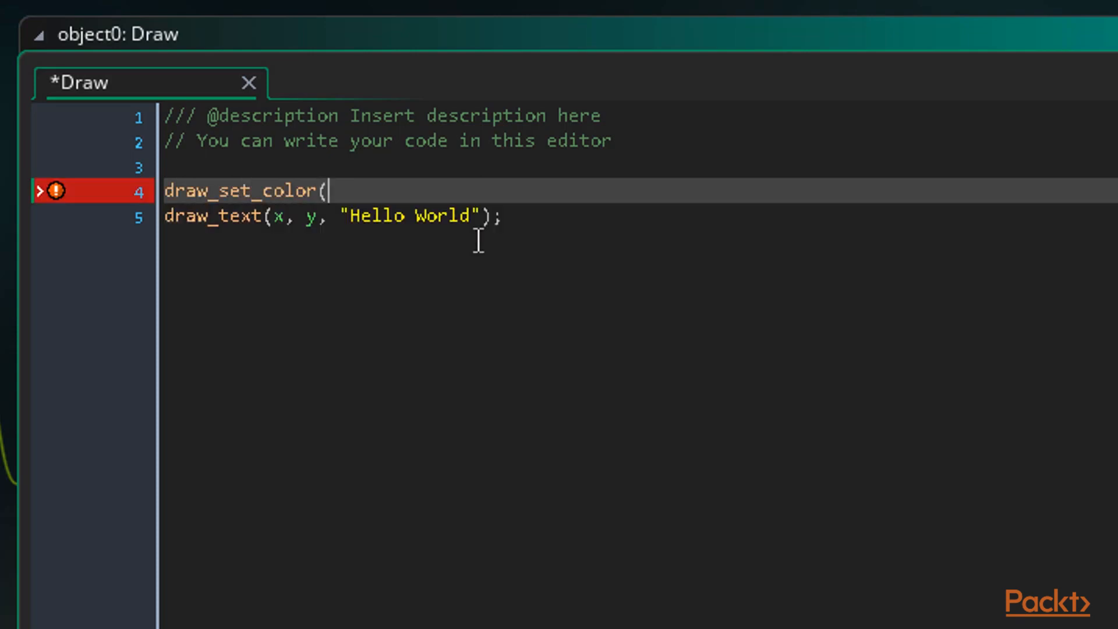
pyautogui.write(');')
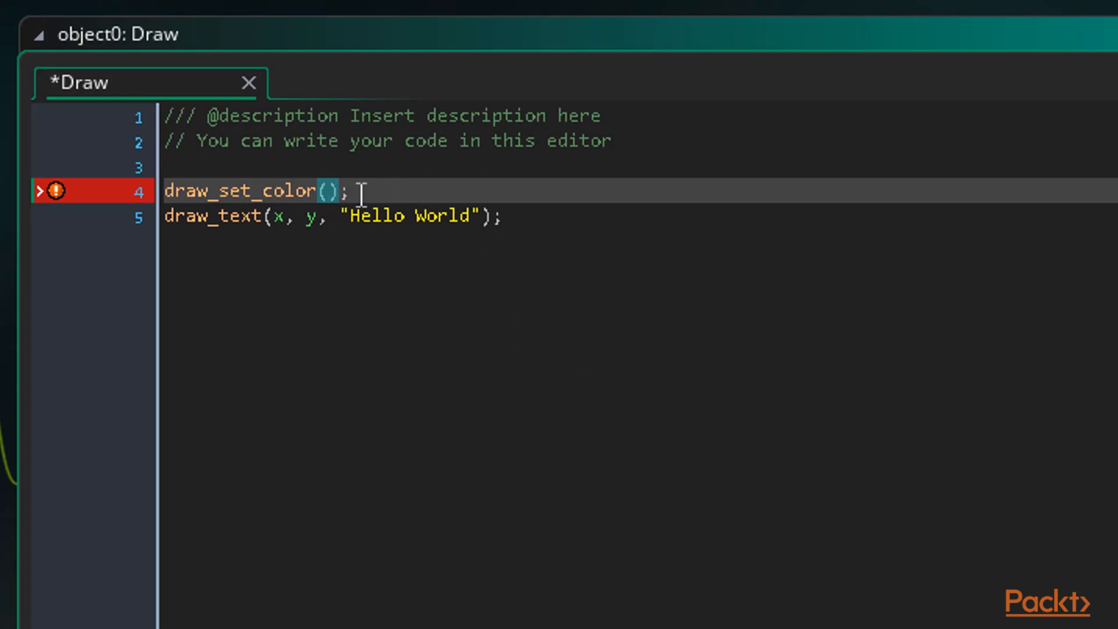
pyautogui.moveTo(428, 167)
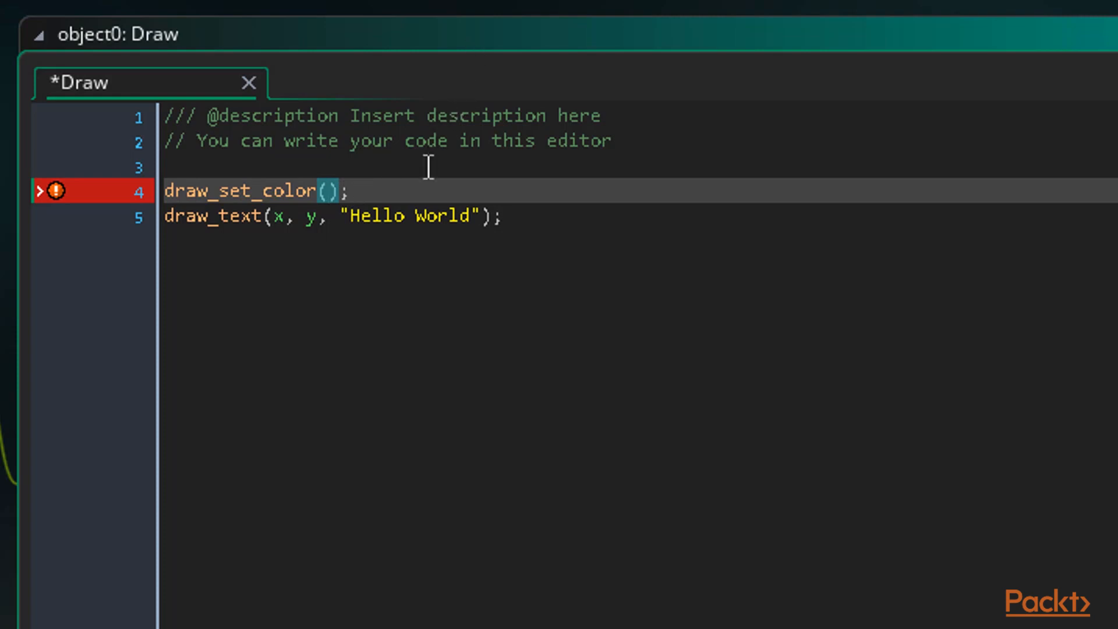
pyautogui.write('c')
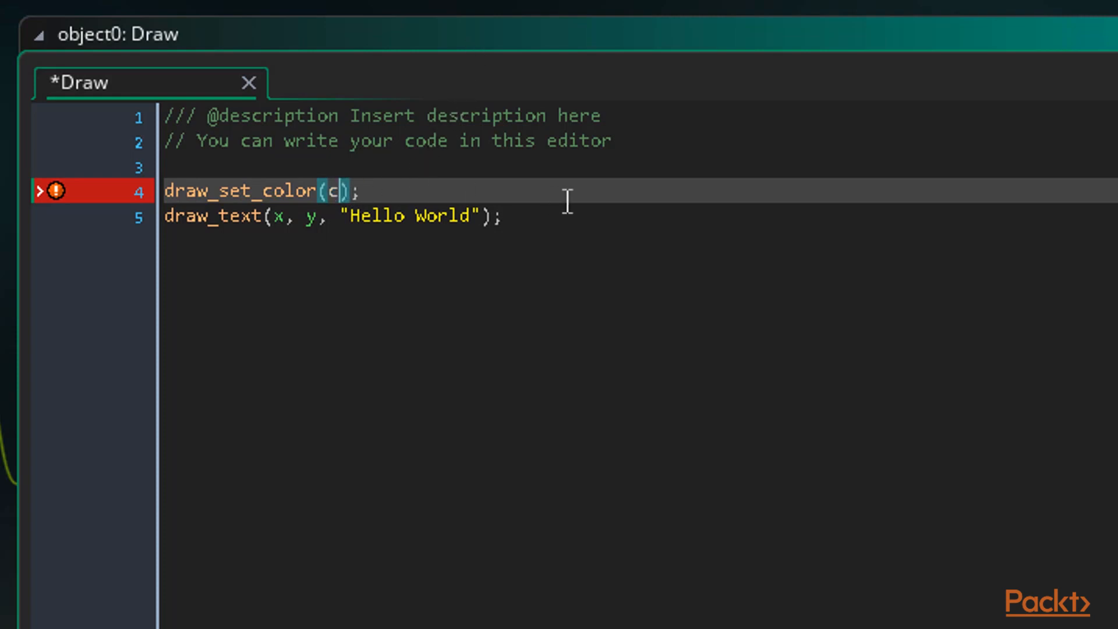
pyautogui.write('_')
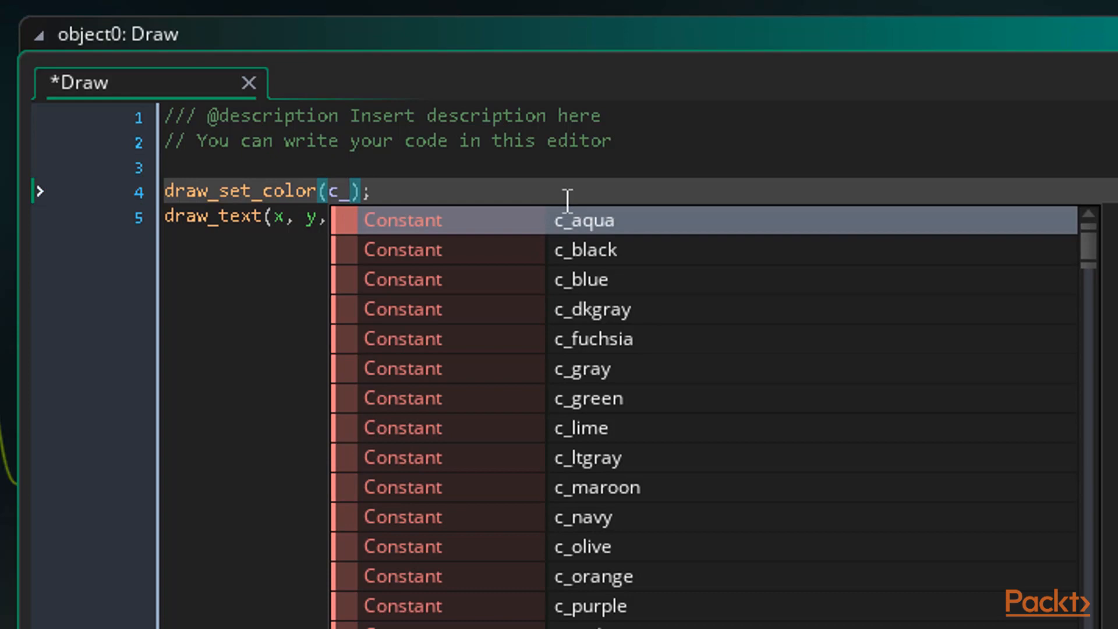
pyautogui.scroll(-3)
pyautogui.write('red')
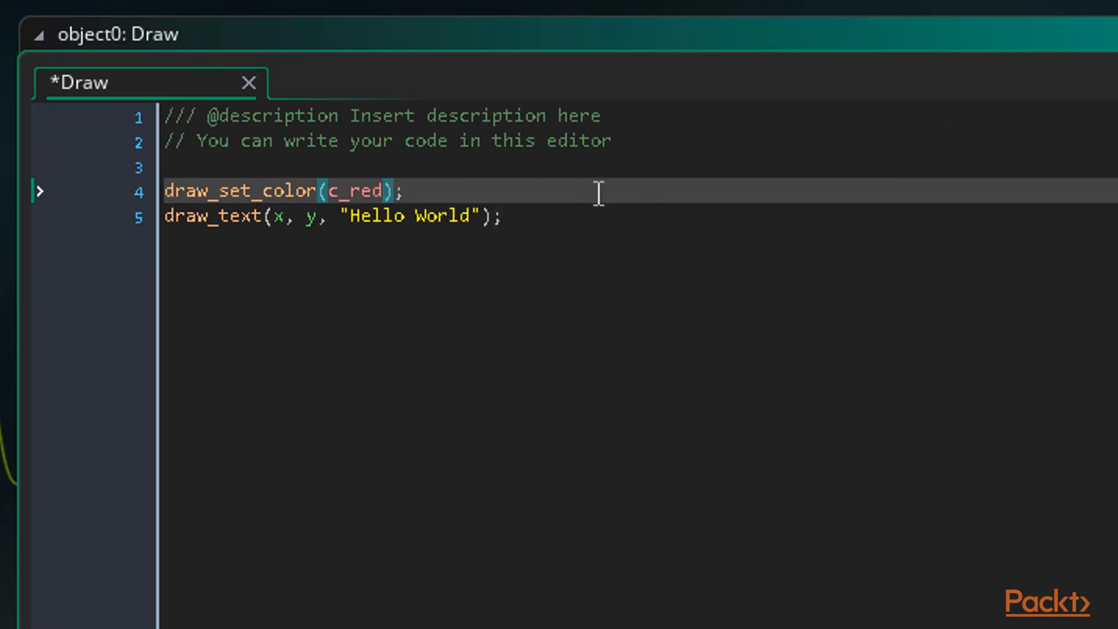
pyautogui.click(407, 191)
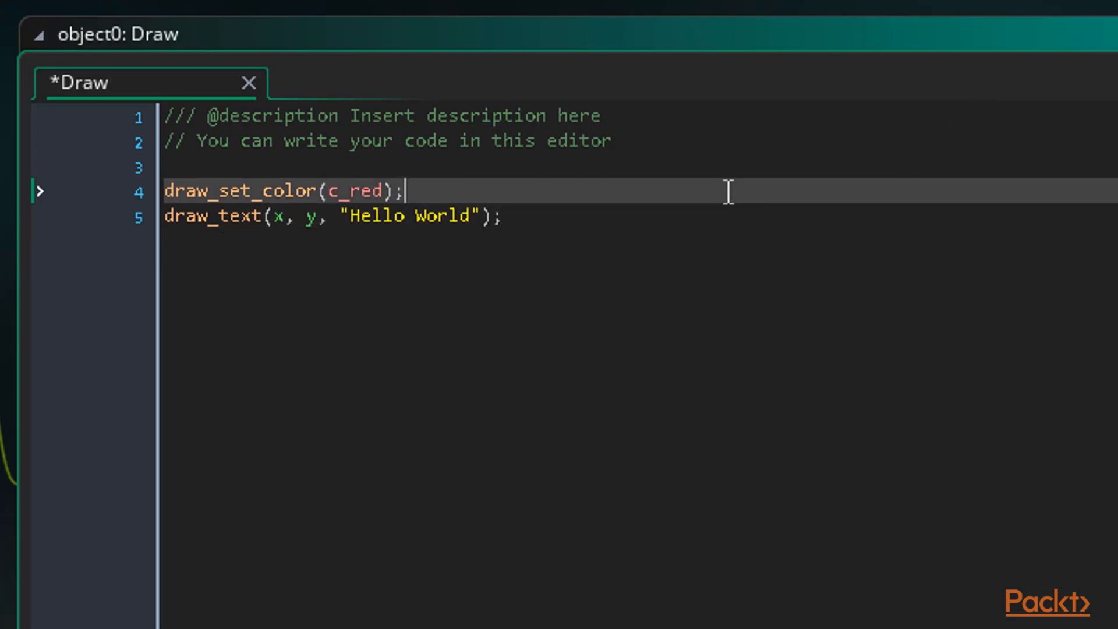
pyautogui.click(503, 216)
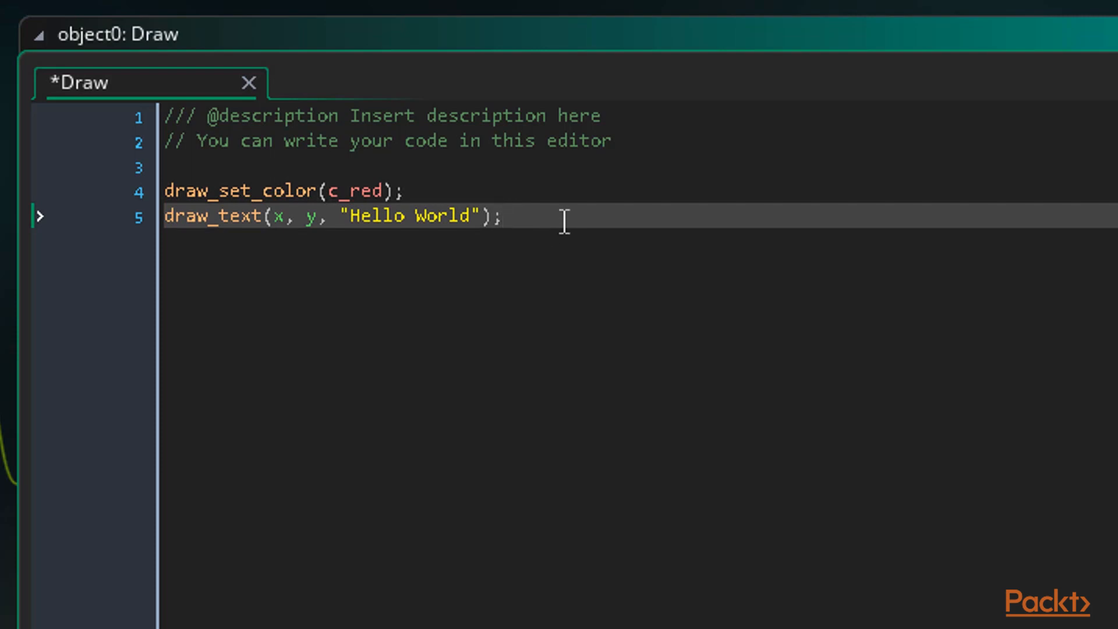
pyautogui.moveTo(688, 222)
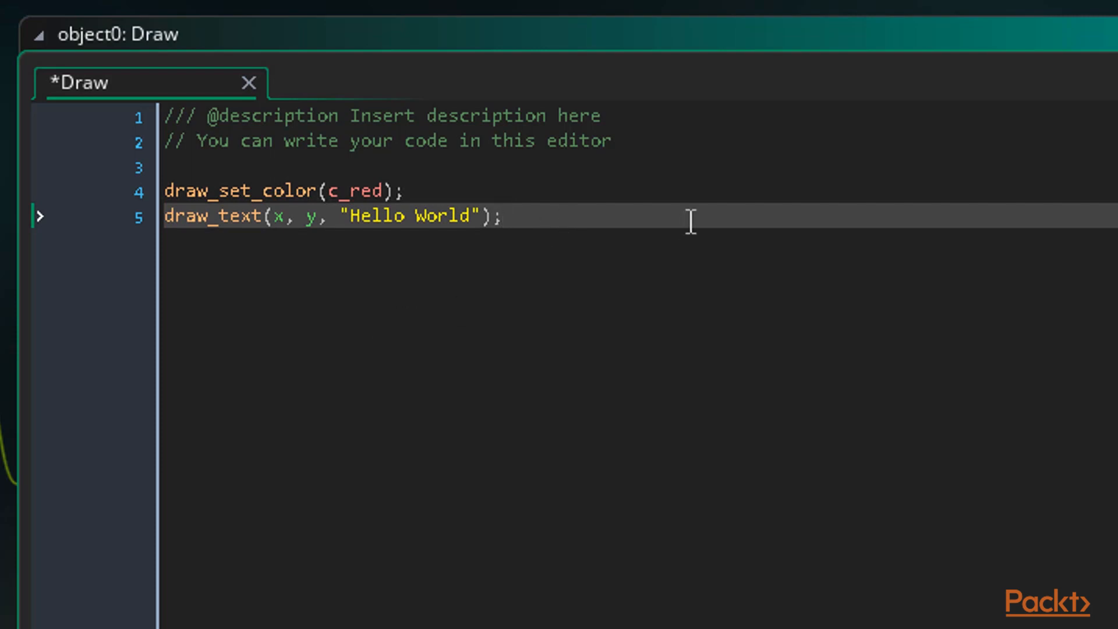
# Add draw_set_color(c_white); on line 6, after the Hello World line.
pyautogui.click(503, 216)
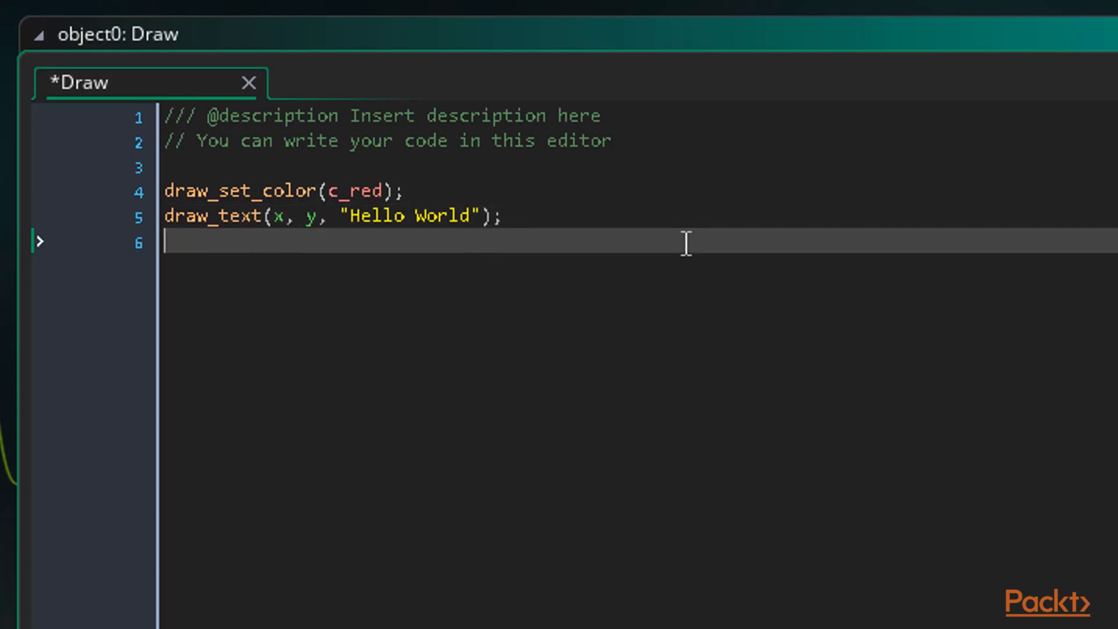
pyautogui.write('draw')
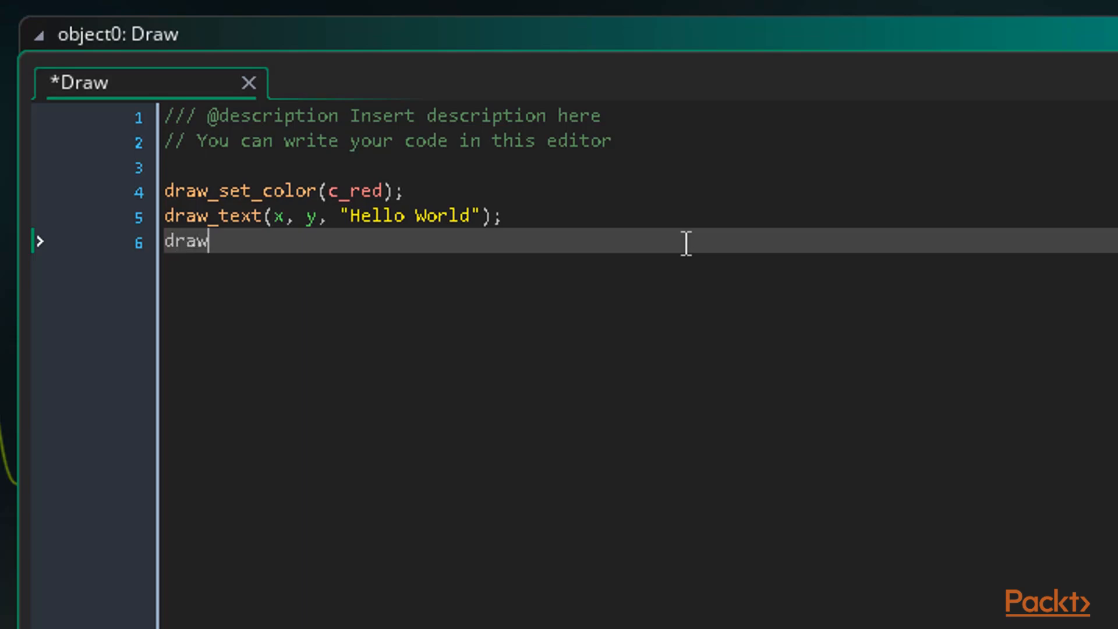
pyautogui.write('_set_color(c_wh);')
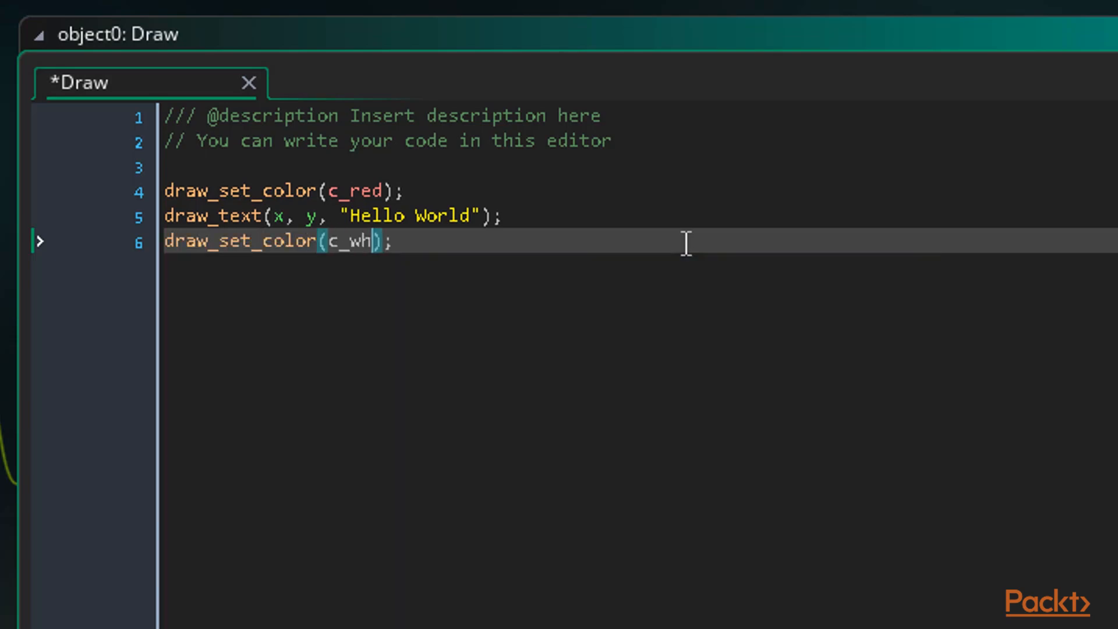
pyautogui.write('ite')
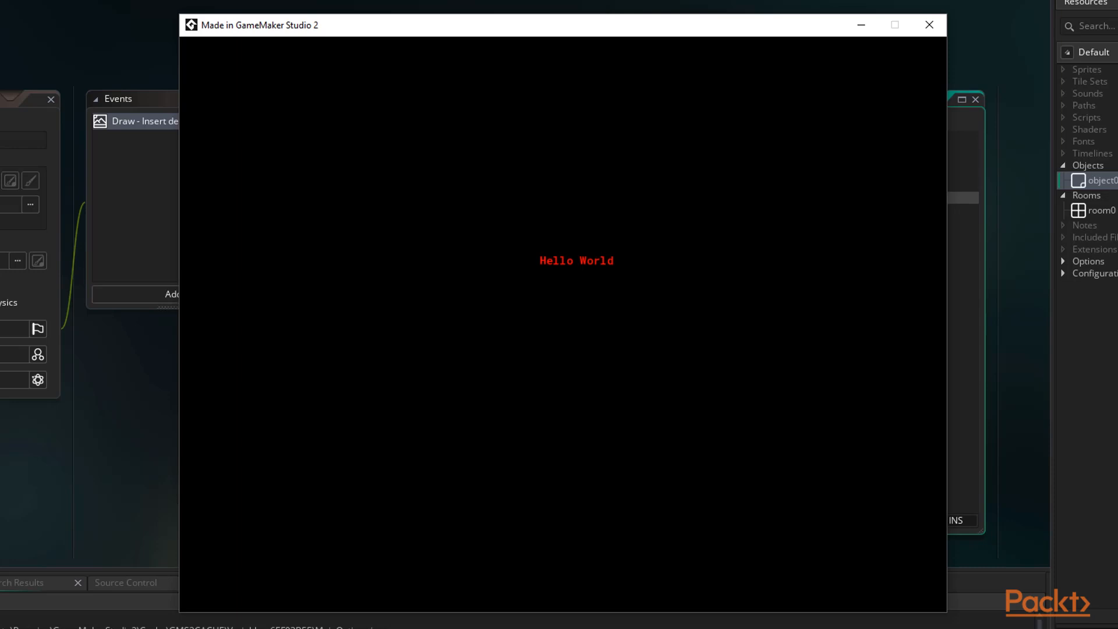
# Close the game window after confirming the red Hello World text.
pyautogui.click(928, 25)
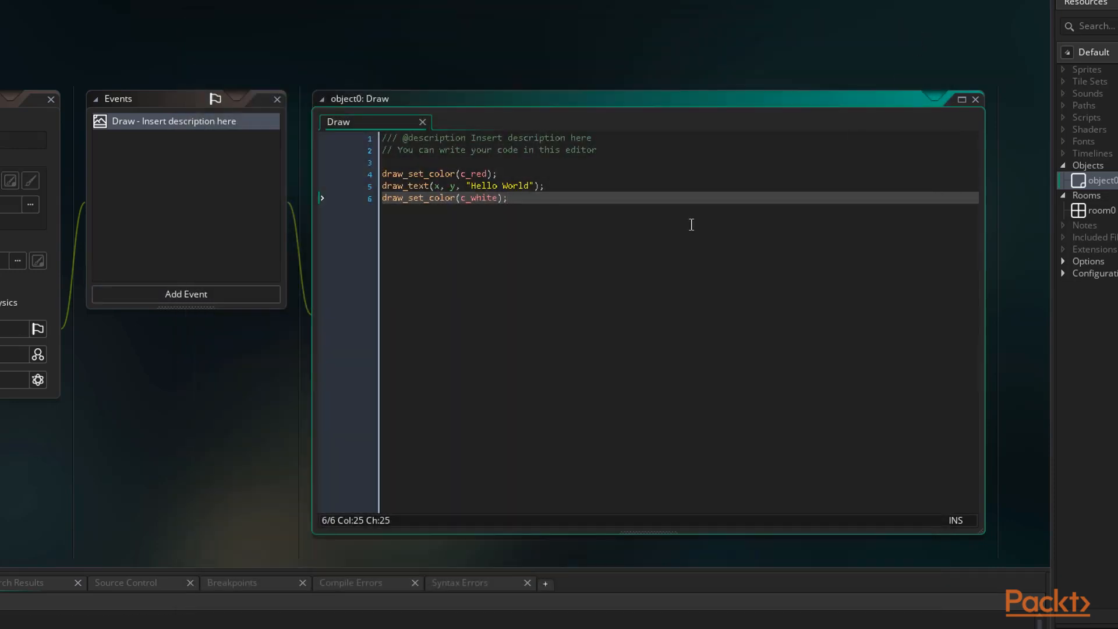
pyautogui.moveTo(639, 236)
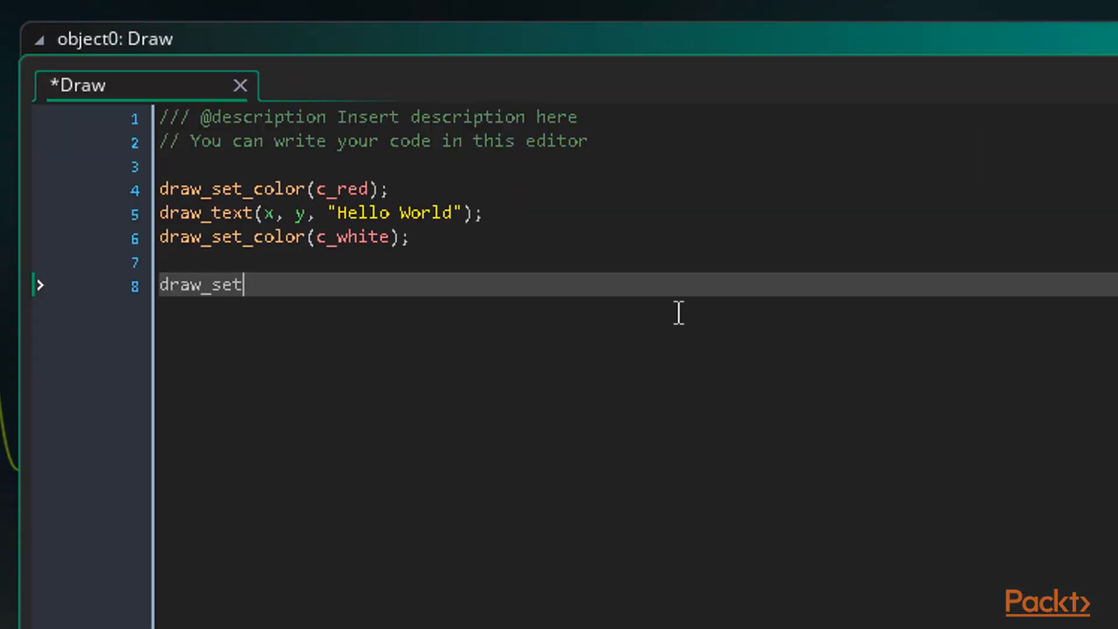
# Type 'draw_set' on new line 8 to show the draw_set function list.
pyautogui.write('draw_set')
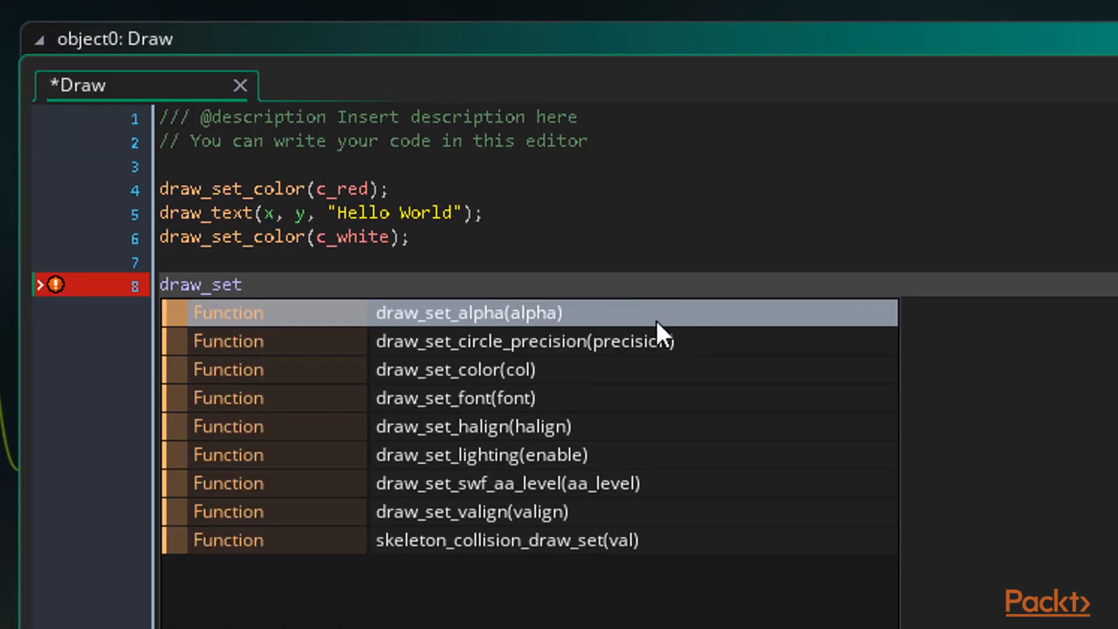
pyautogui.moveTo(634, 409)
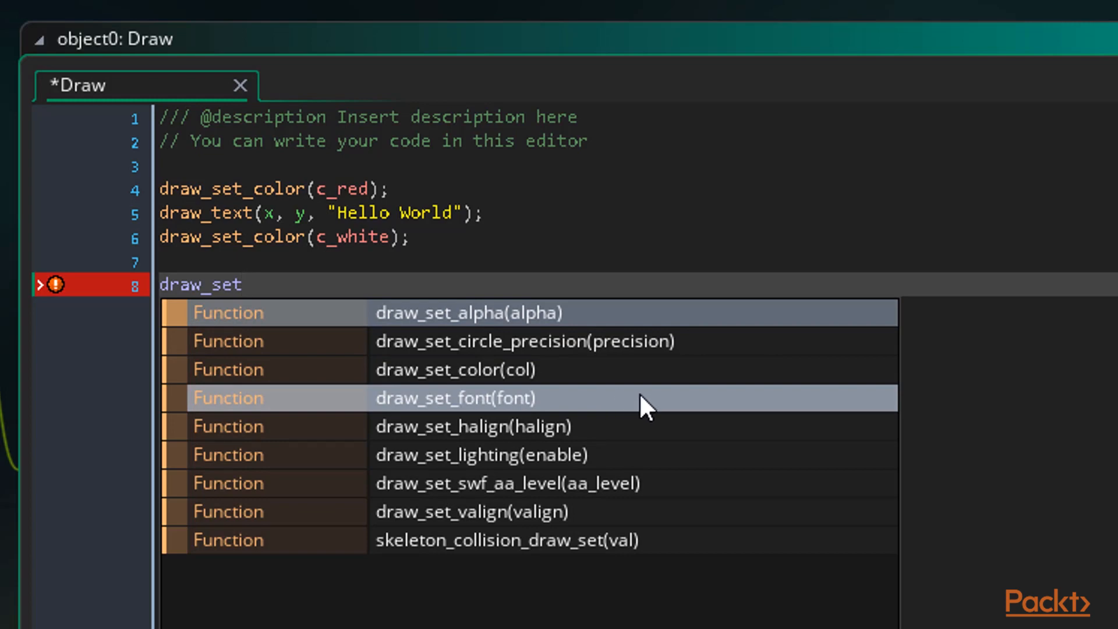
pyautogui.moveTo(578, 403)
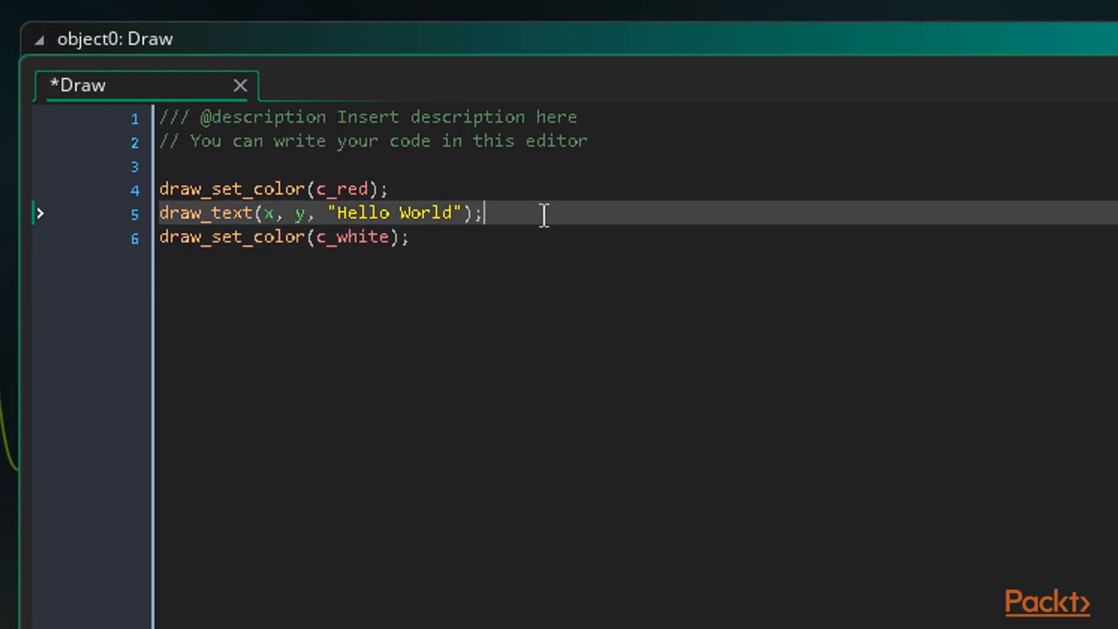
pyautogui.moveTo(597, 250)
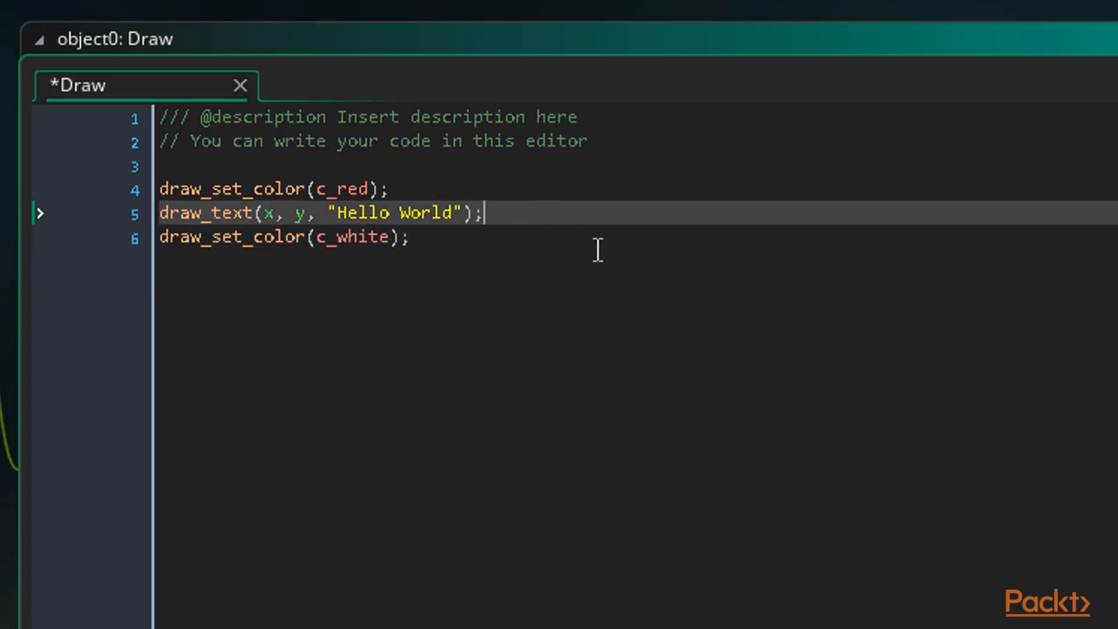
pyautogui.moveTo(597, 242)
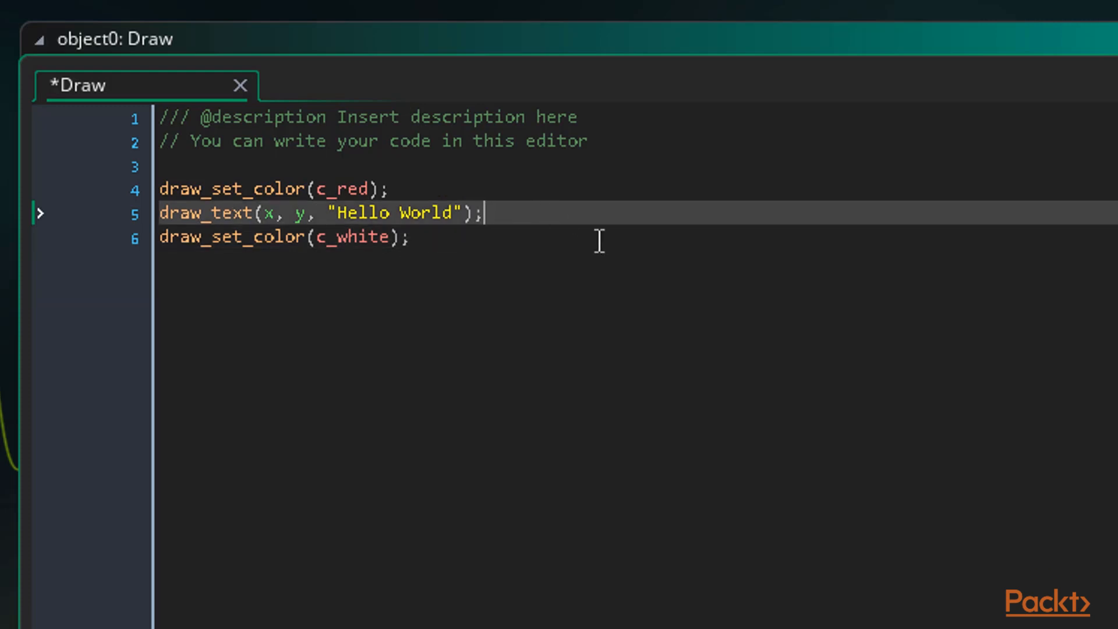
pyautogui.moveTo(591, 251)
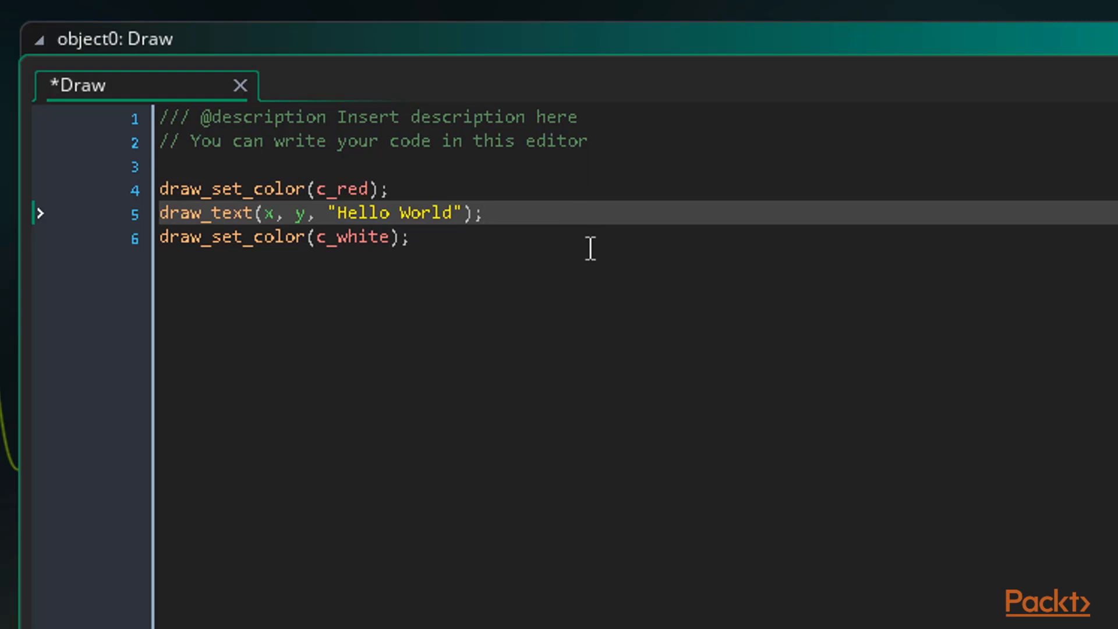
pyautogui.moveTo(607, 227)
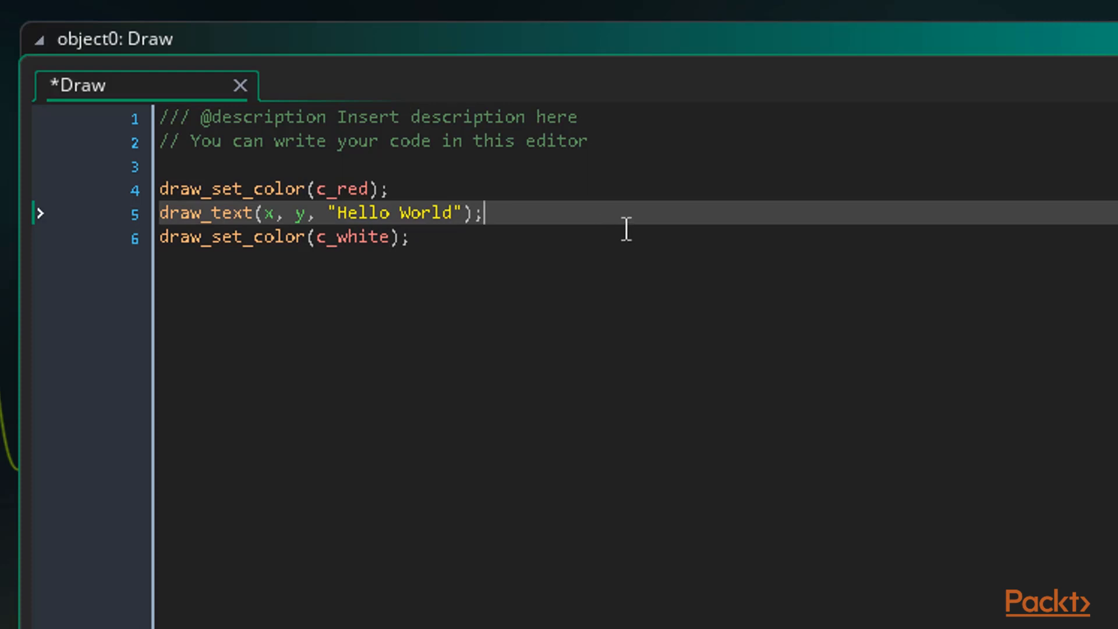
pyautogui.moveTo(604, 227)
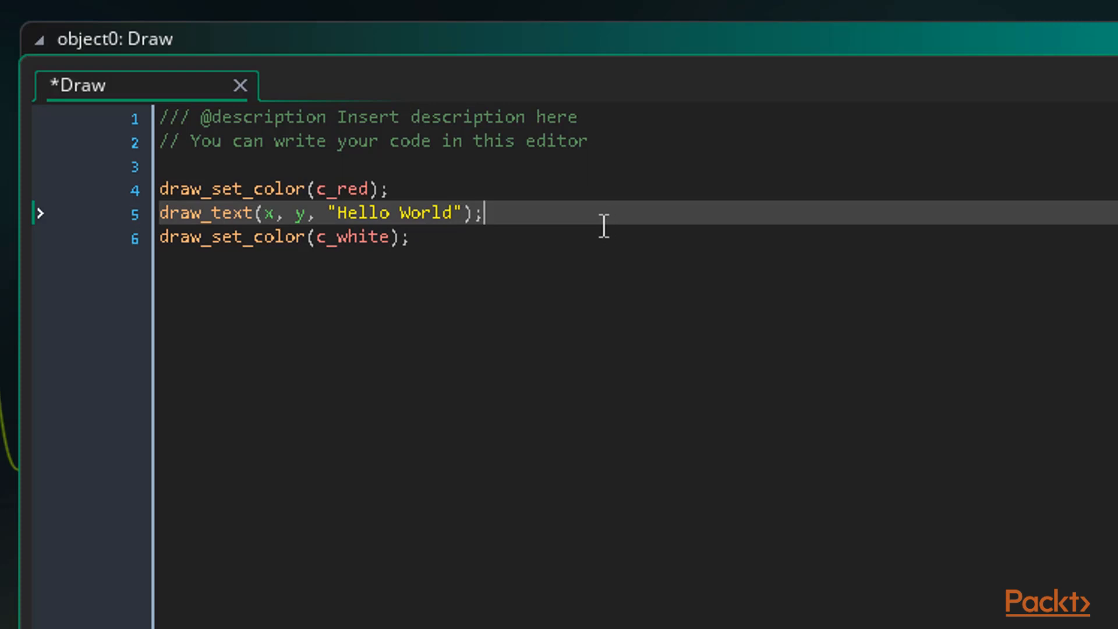
pyautogui.moveTo(596, 225)
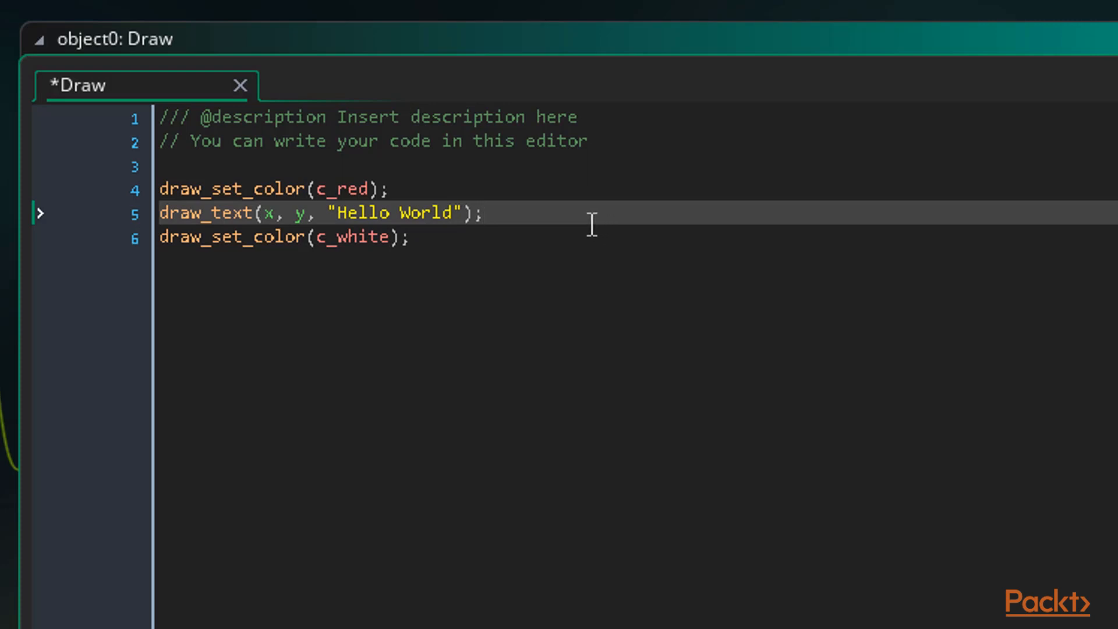
pyautogui.moveTo(180, 383)
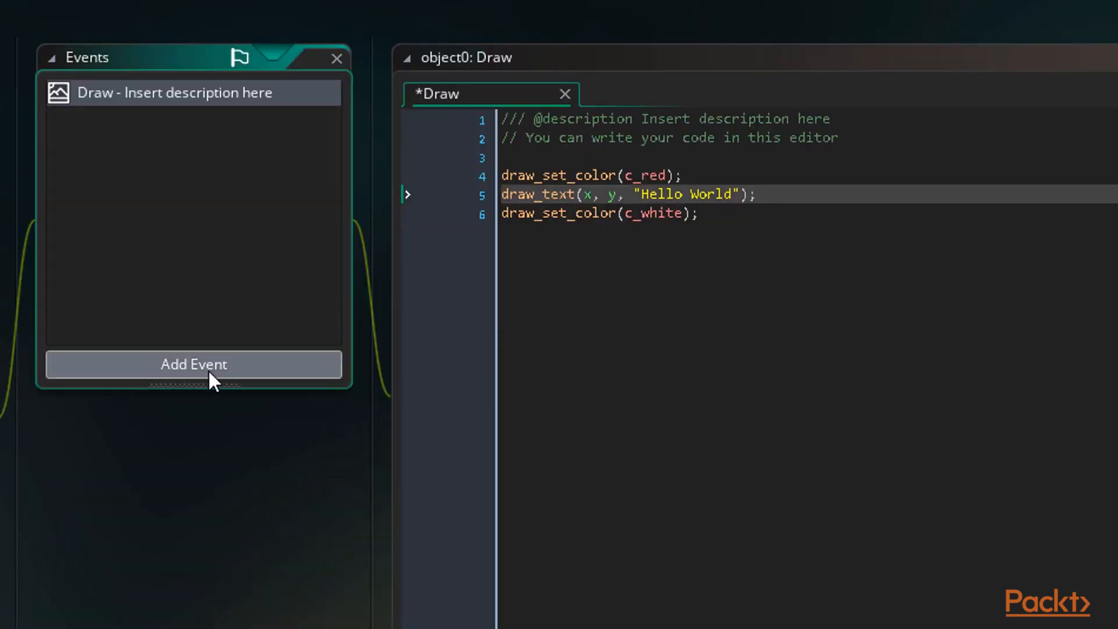
# Add a Key Up > Space event to object0 and open its code tab.
pyautogui.click(193, 364)
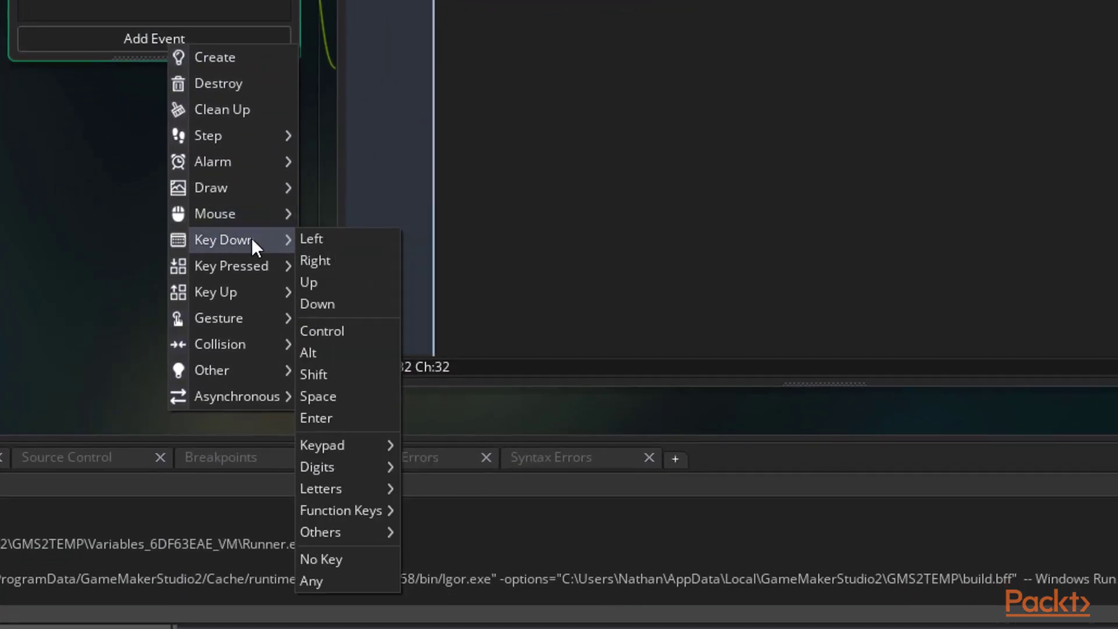
pyautogui.moveTo(221, 292)
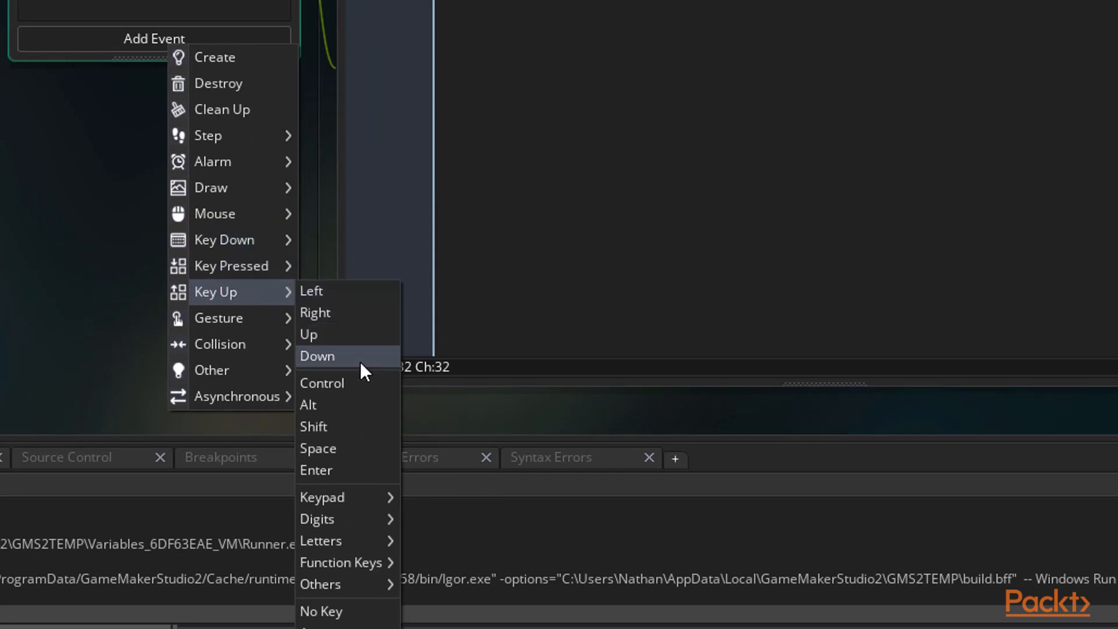
pyautogui.click(318, 448)
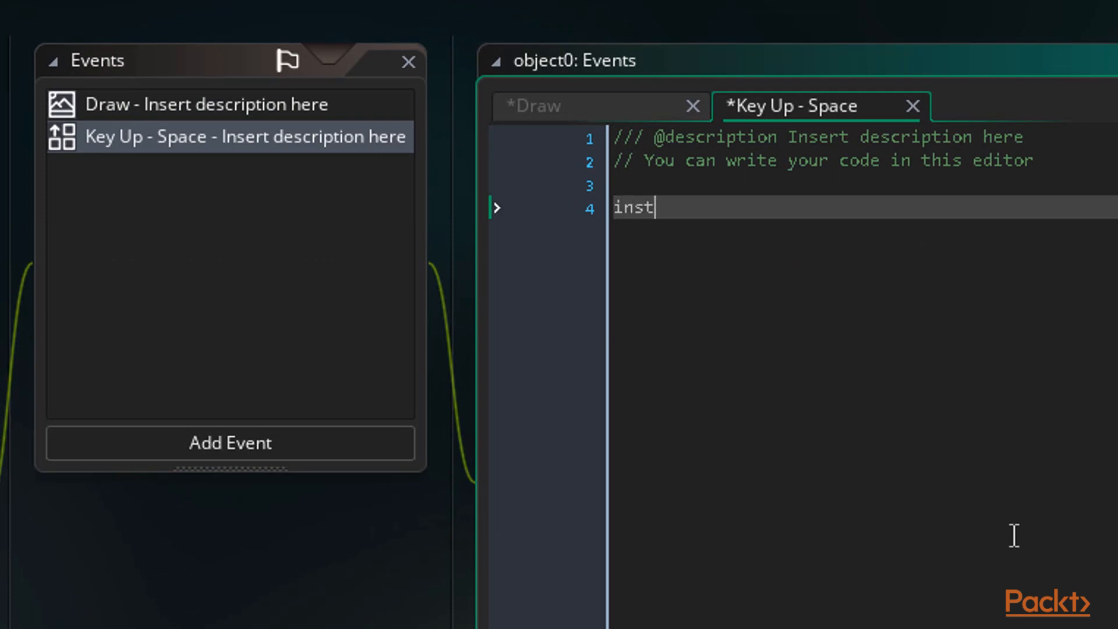
# Finish typing instance_destroy(); on line 4 of the Key Up - Space event.
pyautogui.write('ance_destroy();')
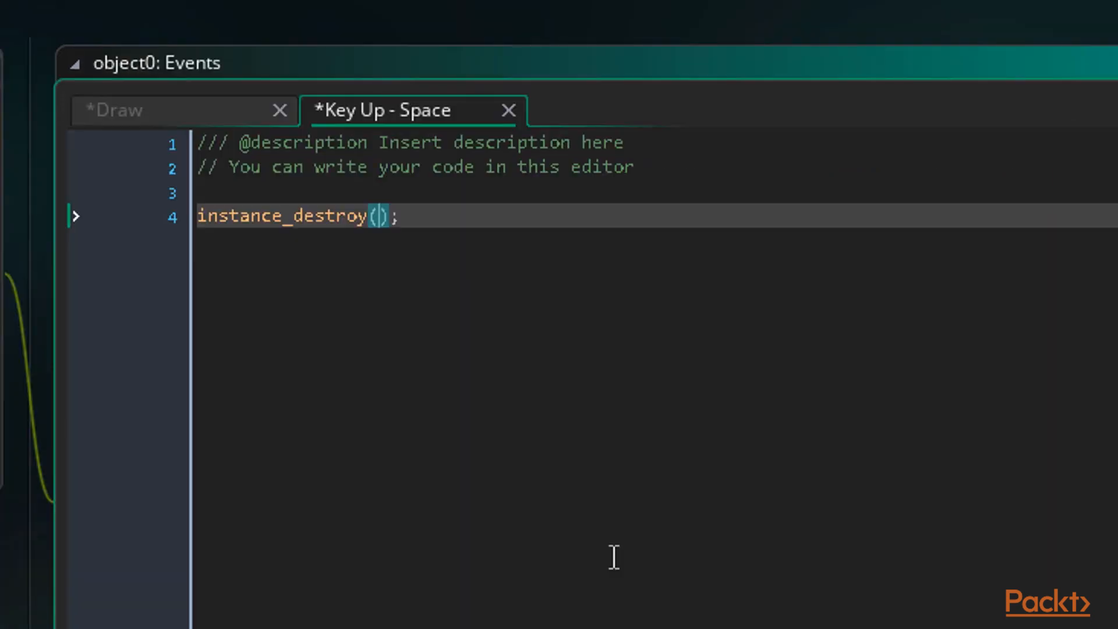
pyautogui.moveTo(464, 362)
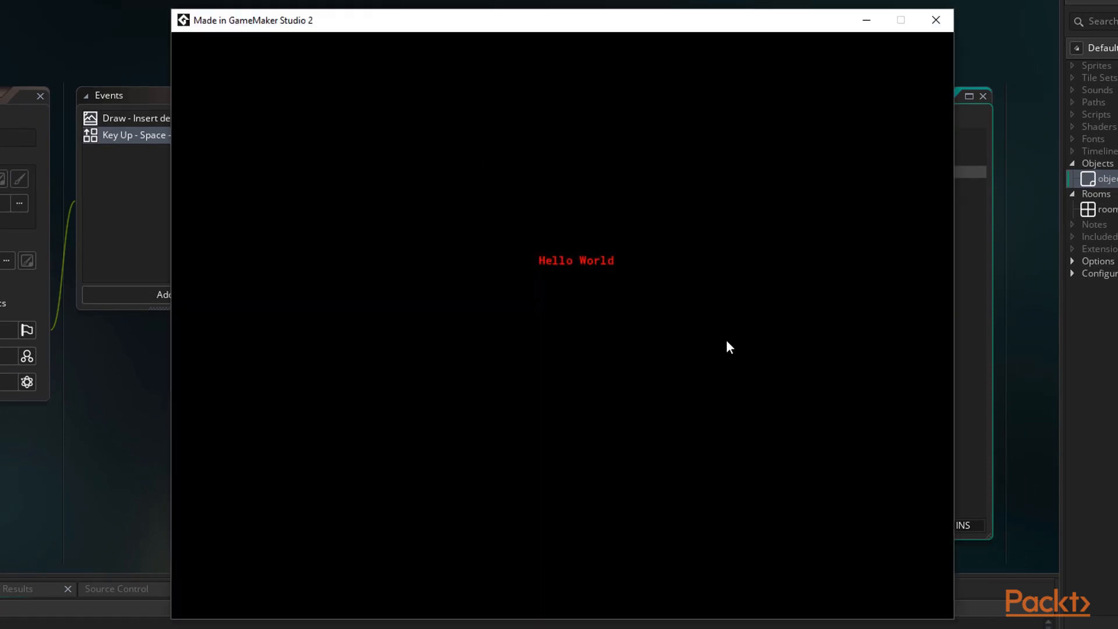
pyautogui.moveTo(763, 365)
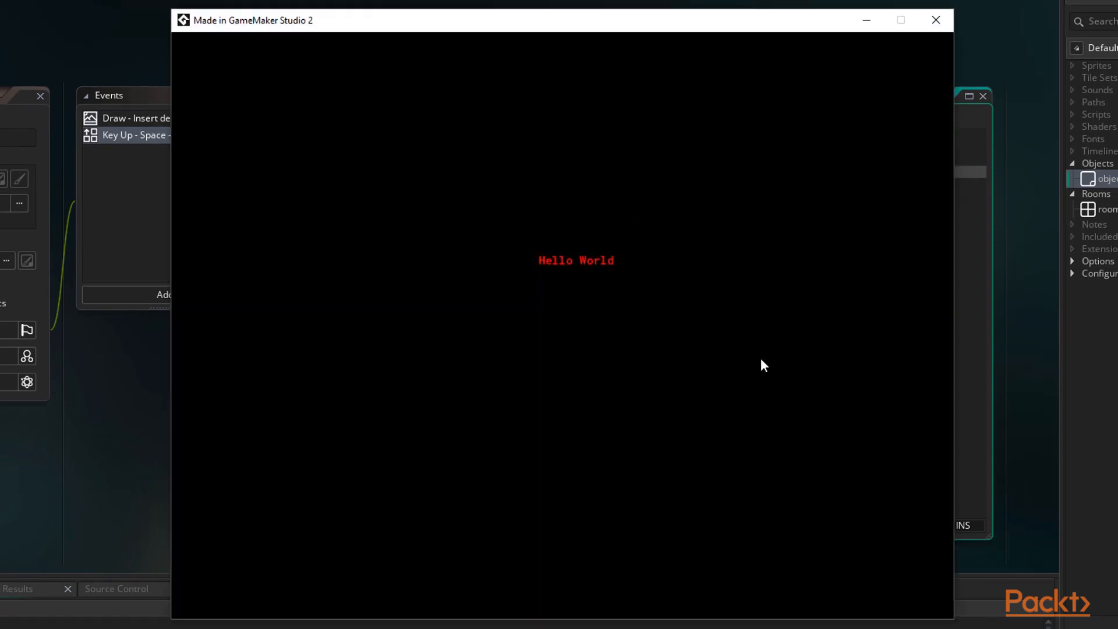
# Release Space in the running game so the red Hello World vanishes.
pyautogui.press('space')
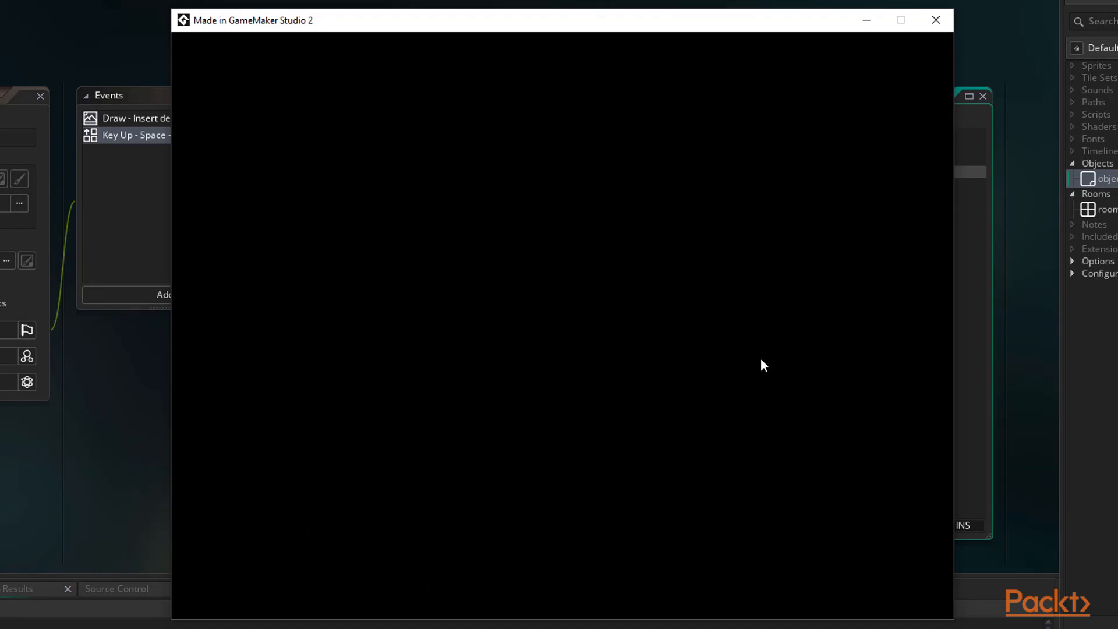
pyautogui.moveTo(827, 118)
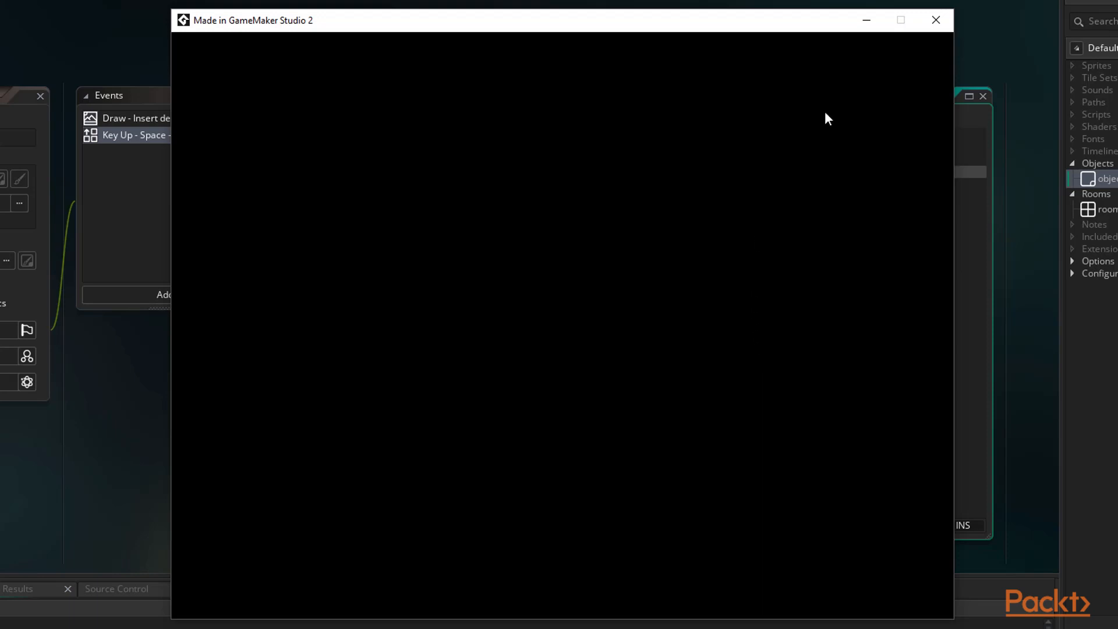
# Return from the test game and open object0's Add Event list.
pyautogui.click(414, 268)
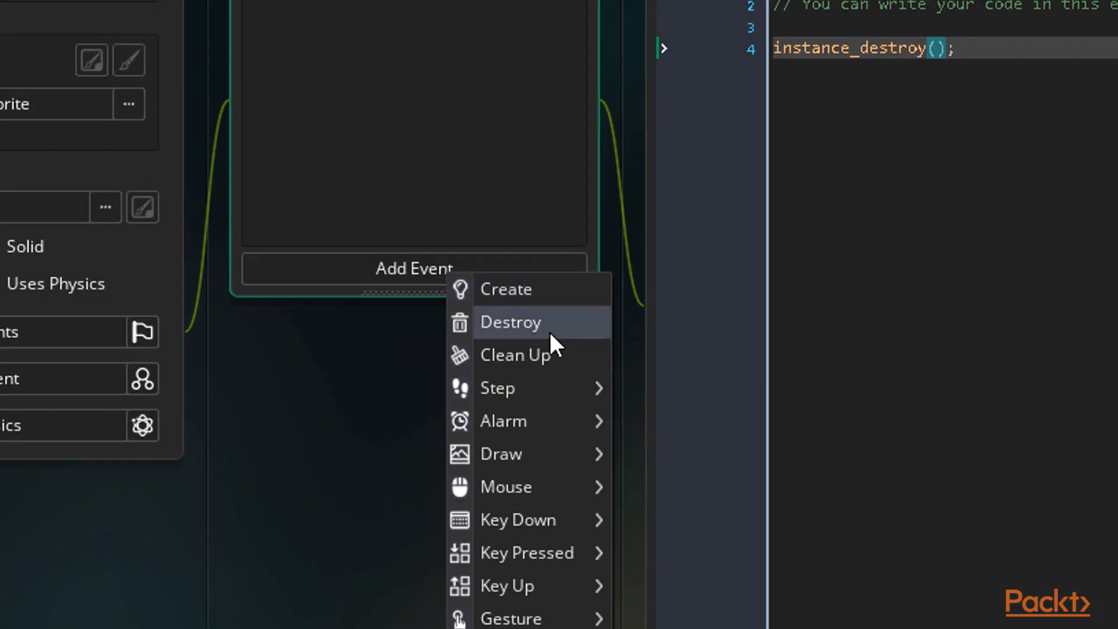
pyautogui.moveTo(556, 326)
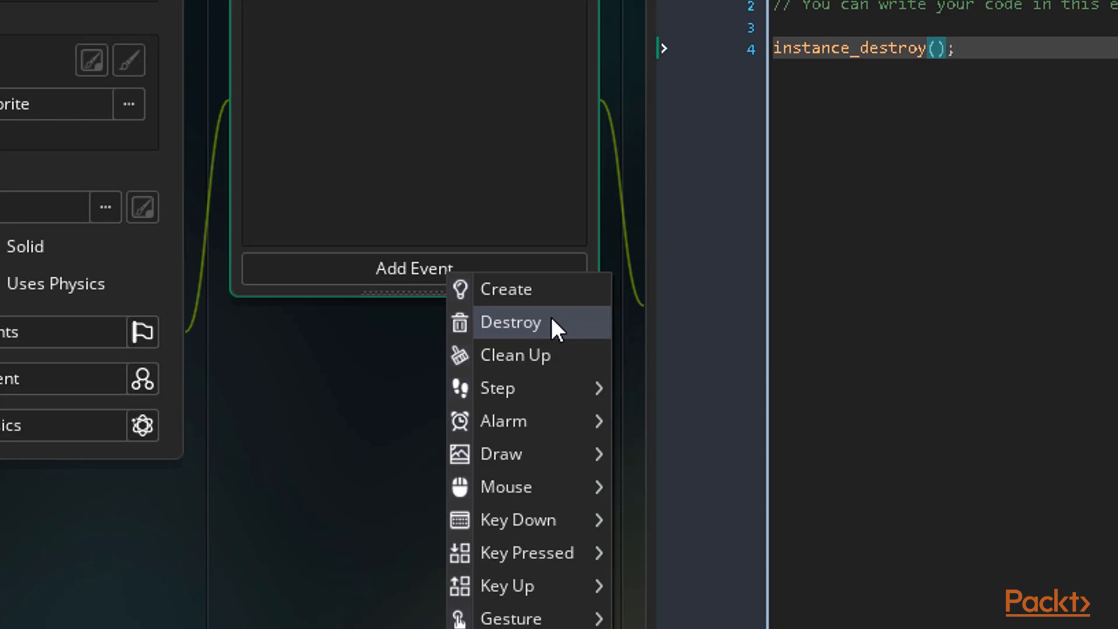
pyautogui.moveTo(546, 330)
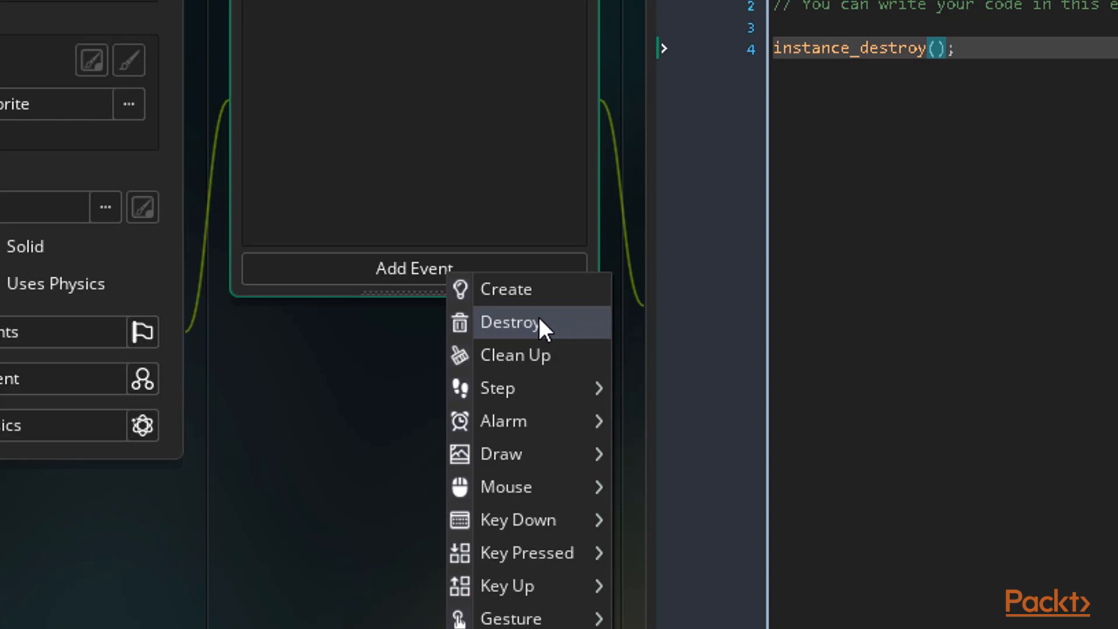
pyautogui.moveTo(563, 330)
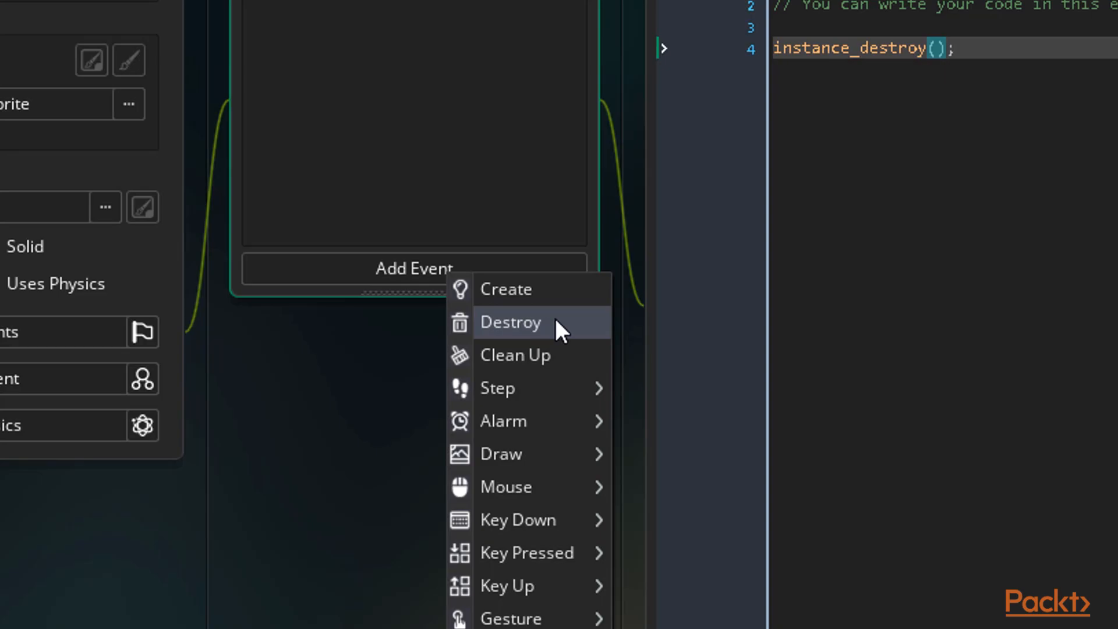
# Close the event list without adding any event.
pyautogui.click(510, 321)
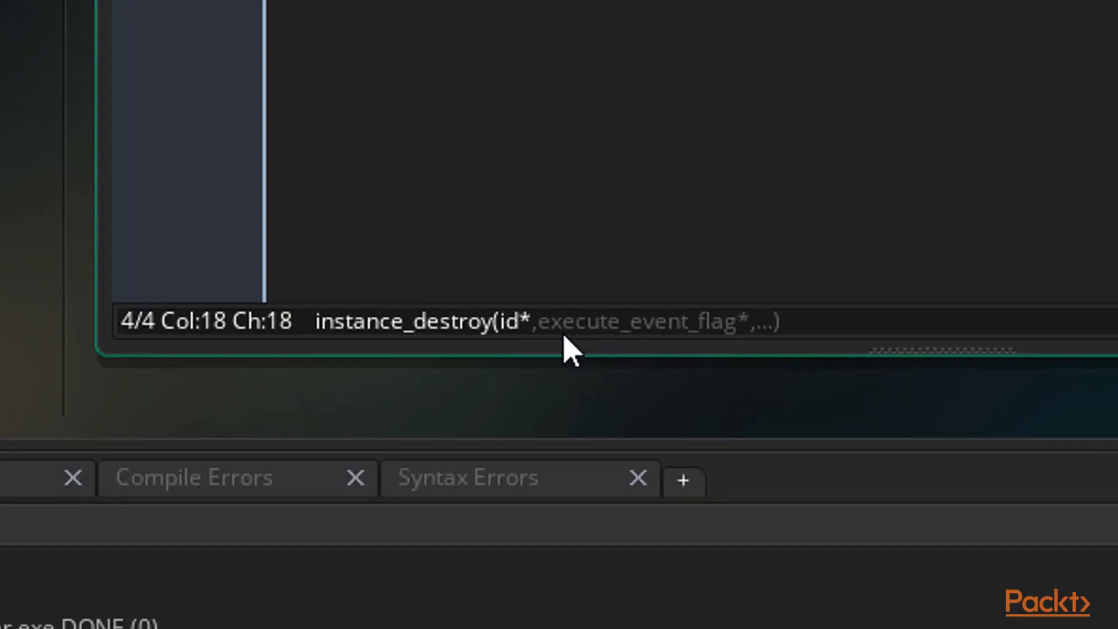
pyautogui.moveTo(656, 356)
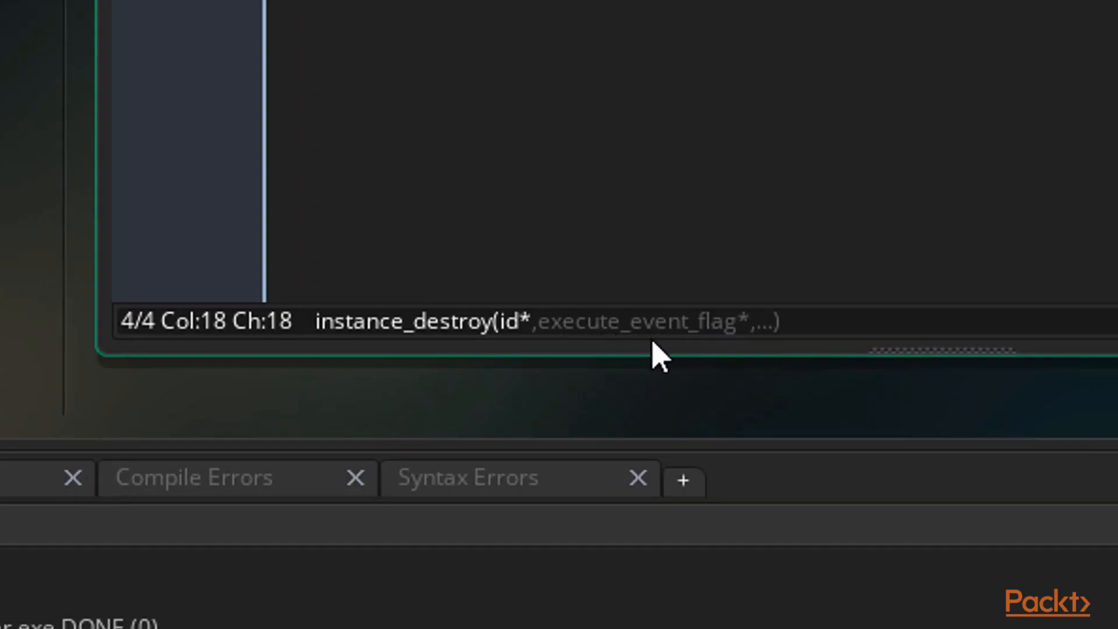
pyautogui.moveTo(652, 357)
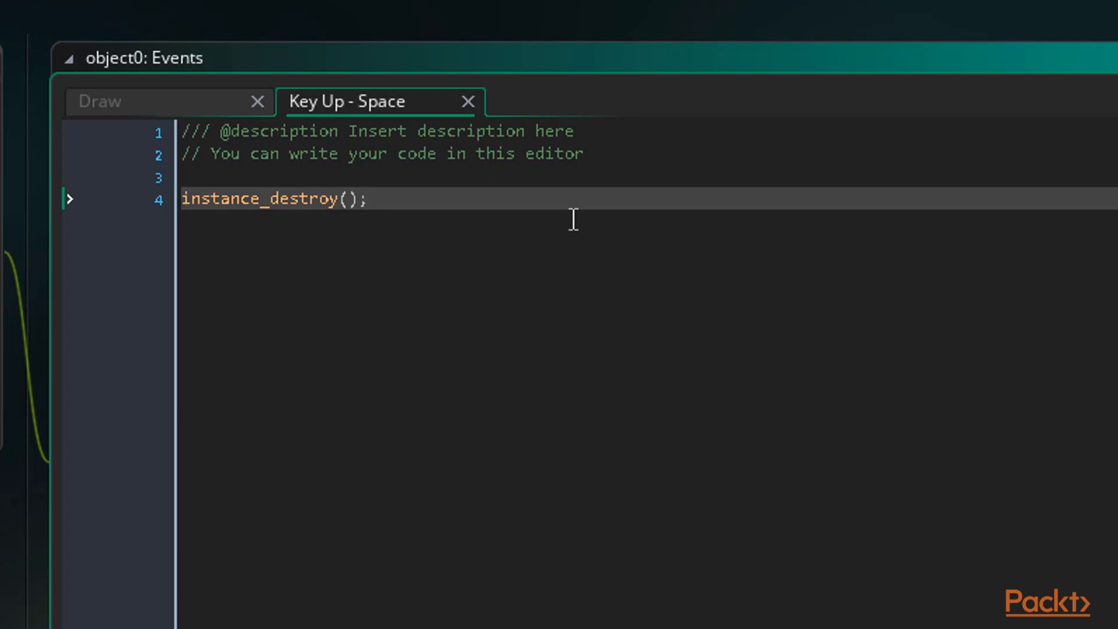
pyautogui.moveTo(583, 216)
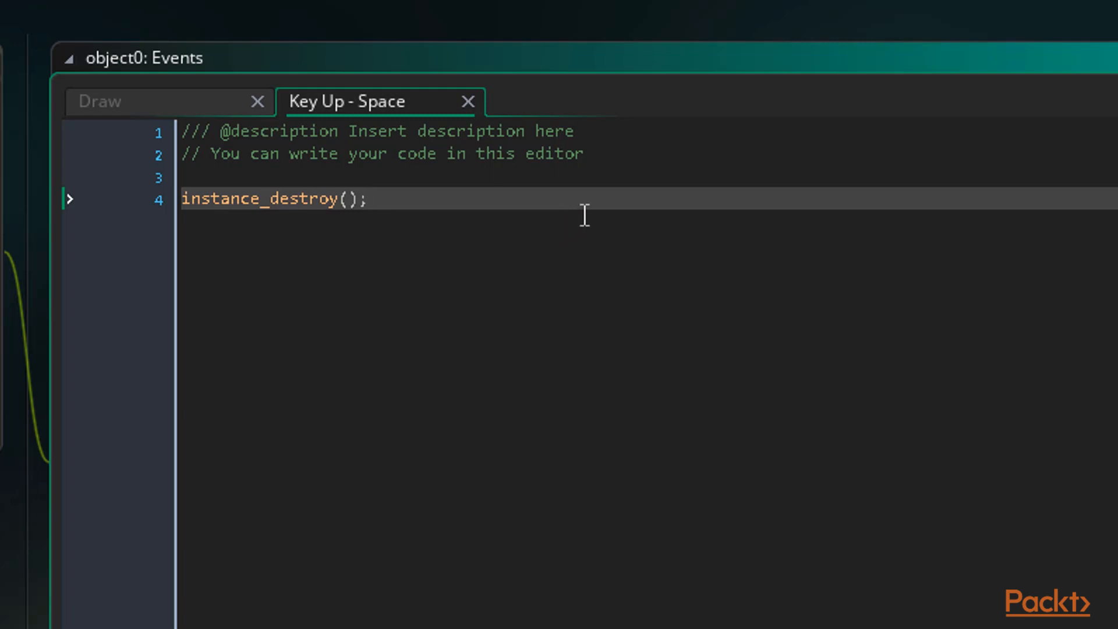
pyautogui.moveTo(578, 203)
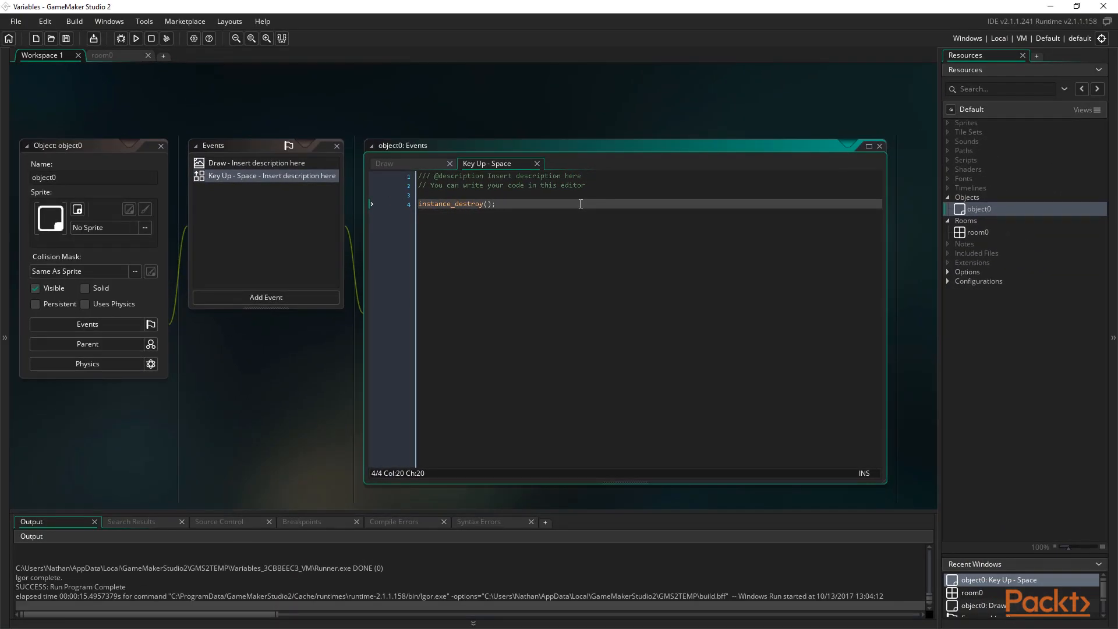
# Open the GameMaker help documentation from the toolbar's question-mark button.
pyautogui.click(261, 21)
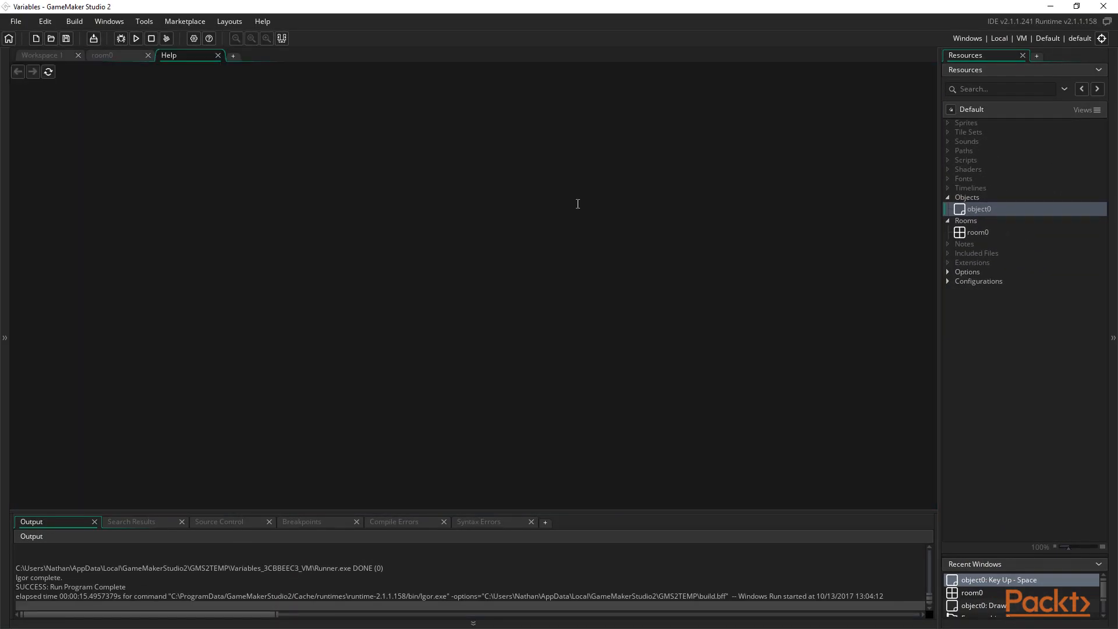